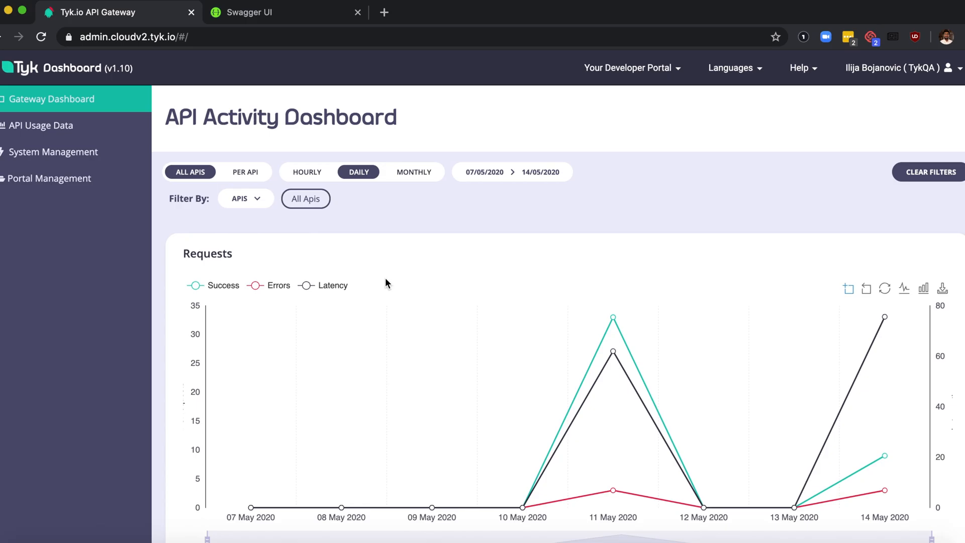
mouse_move(468, 296)
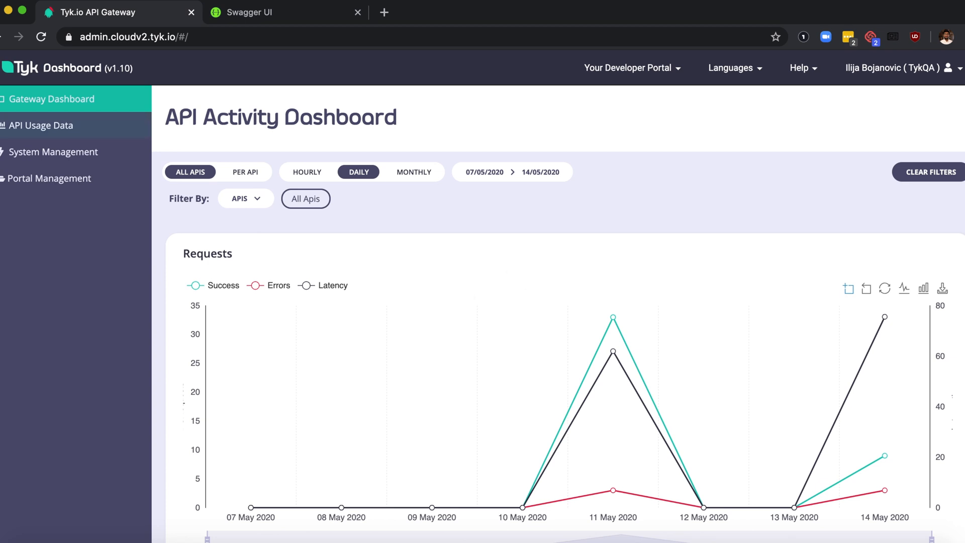
Open the Created APIs list under System Management in the sidebar.
click(54, 152)
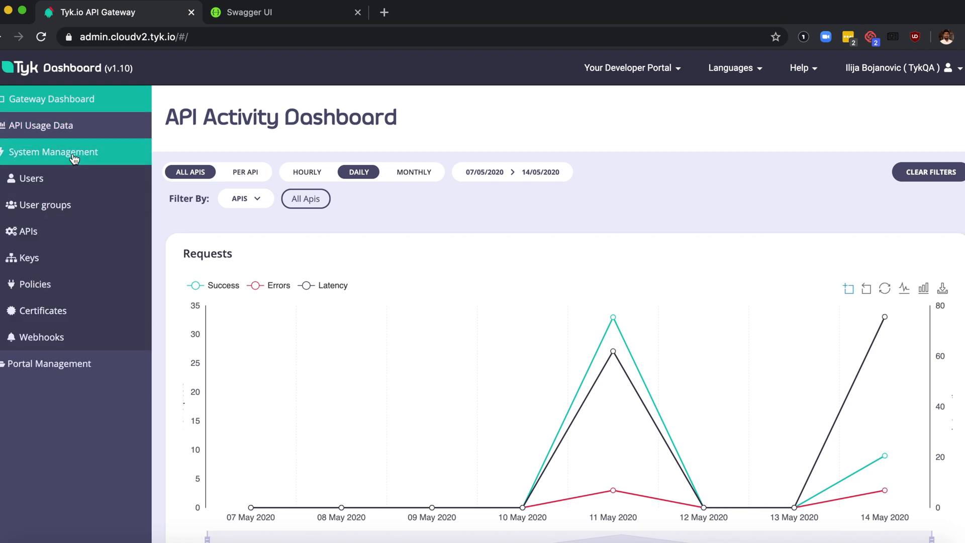
mouse_move(39, 239)
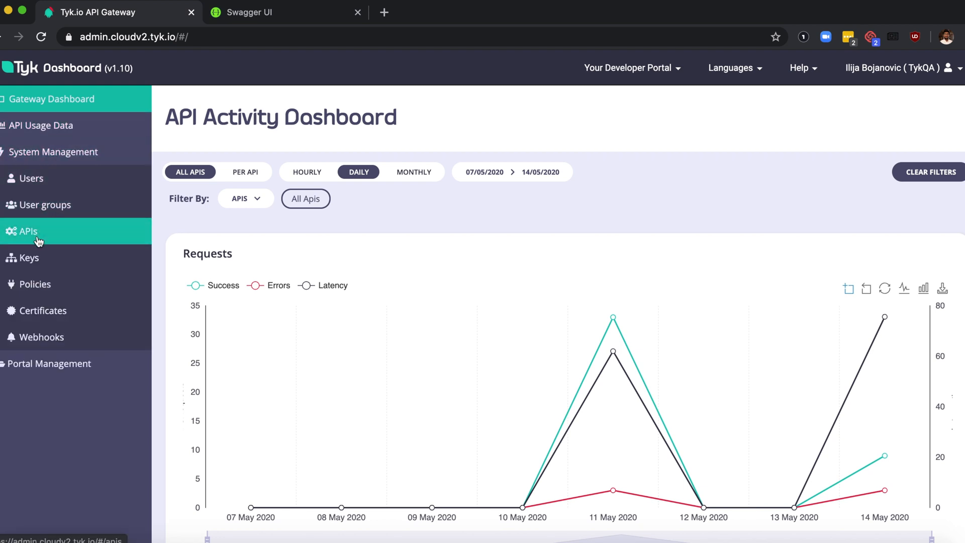
click(26, 231)
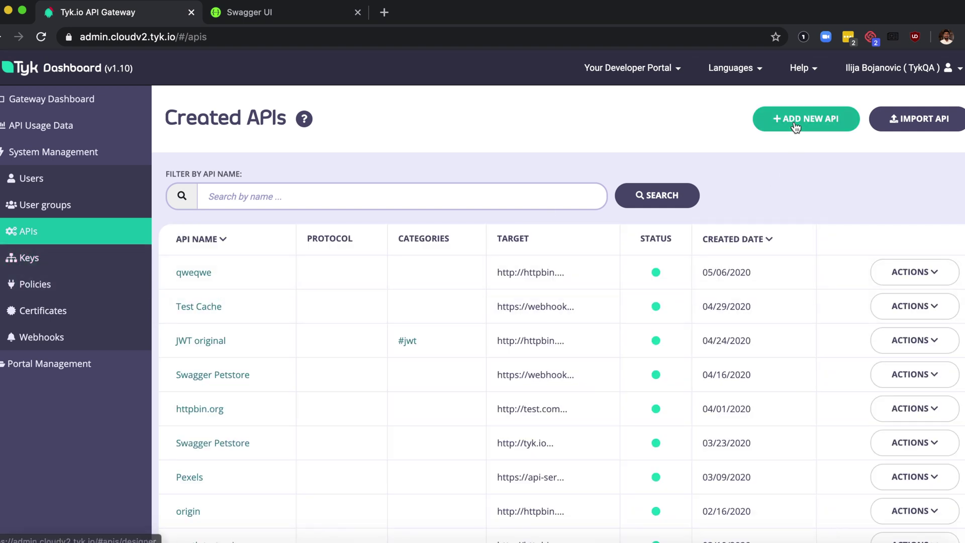
Start a new API with + ADD NEW API and focus the empty API Name field.
click(797, 125)
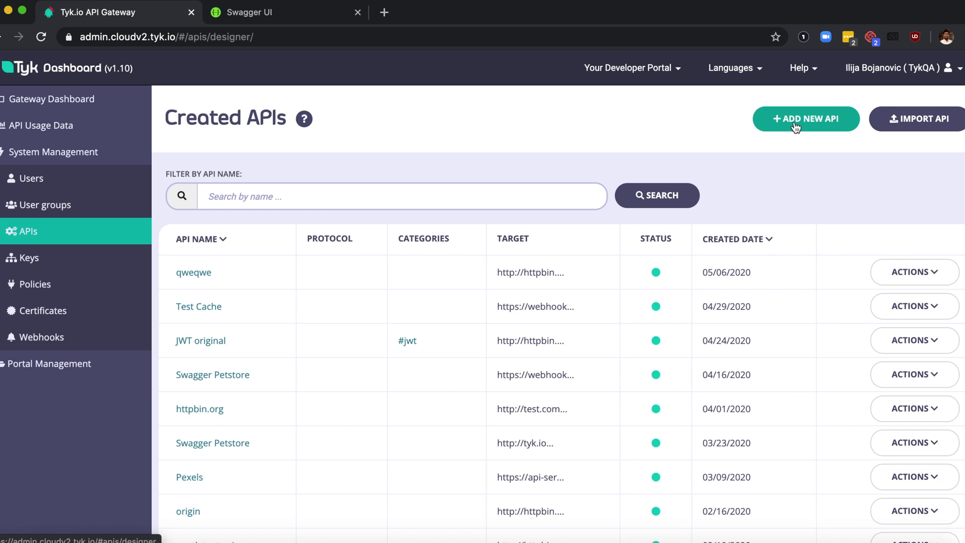
click(802, 119)
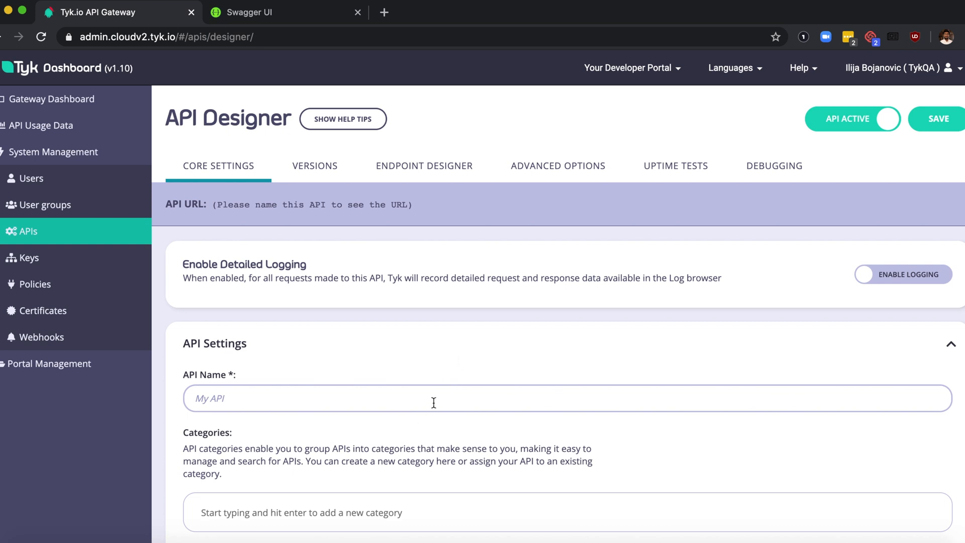
mouse_move(442, 405)
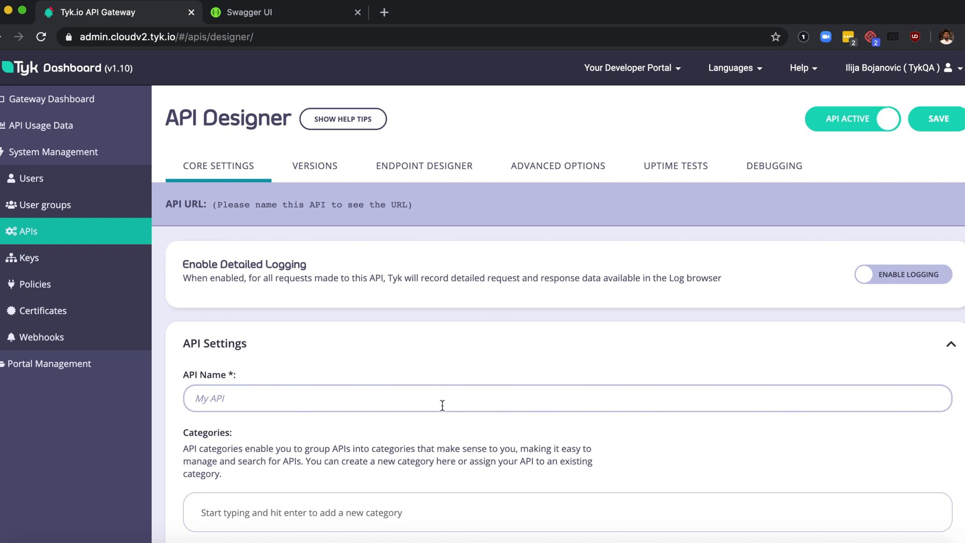
scroll(down, 3)
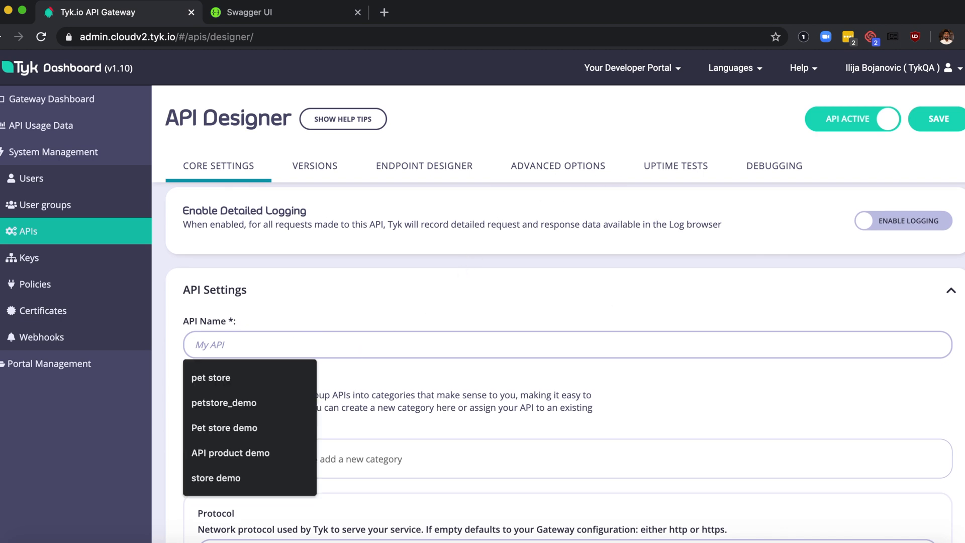
Name the API 'pet store' and confirm its auto-generated 'pet-store' slug in Core Settings.
click(211, 377)
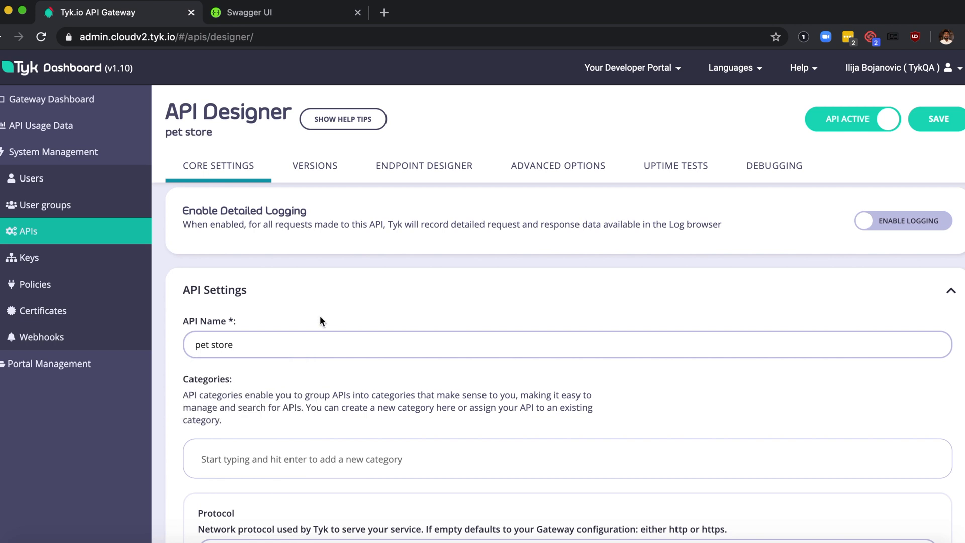
scroll(down, 3)
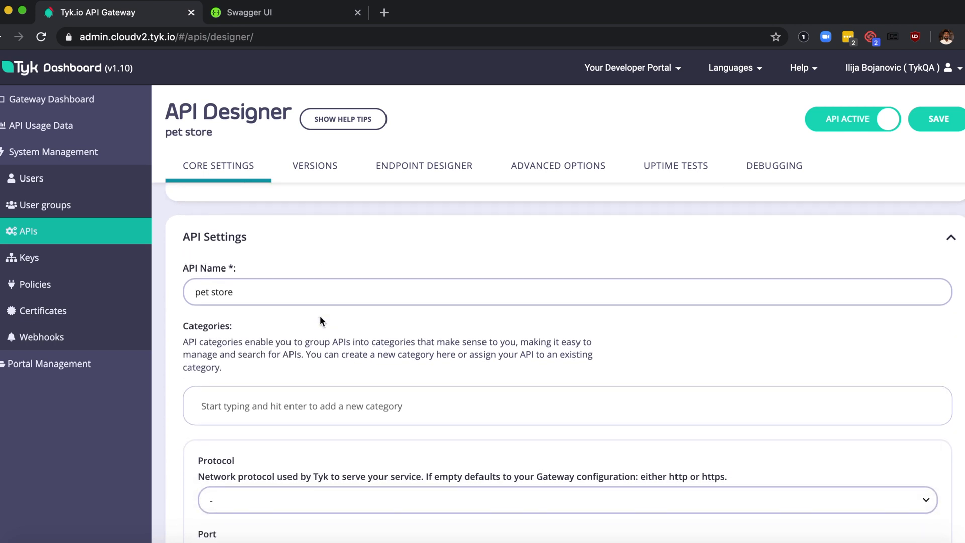
scroll(down, 3)
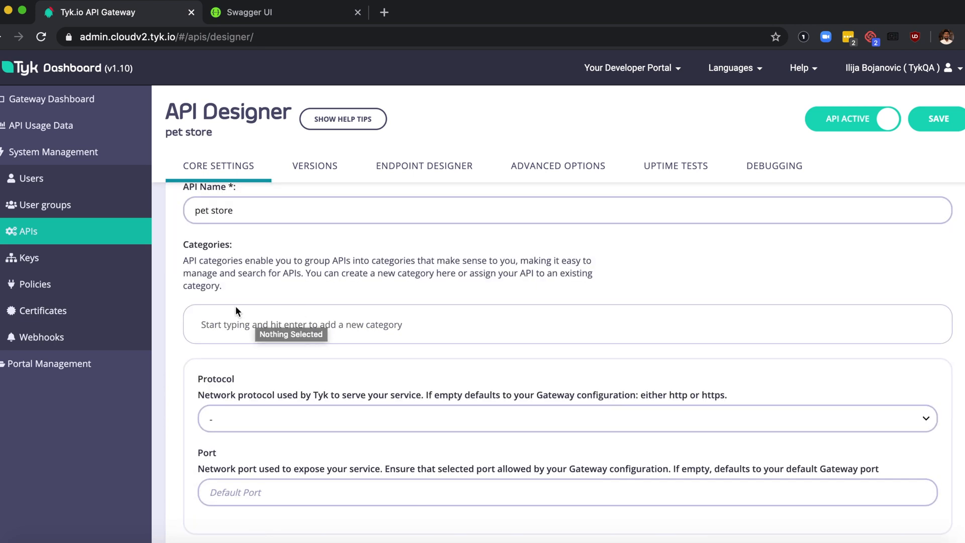
scroll(down, 3)
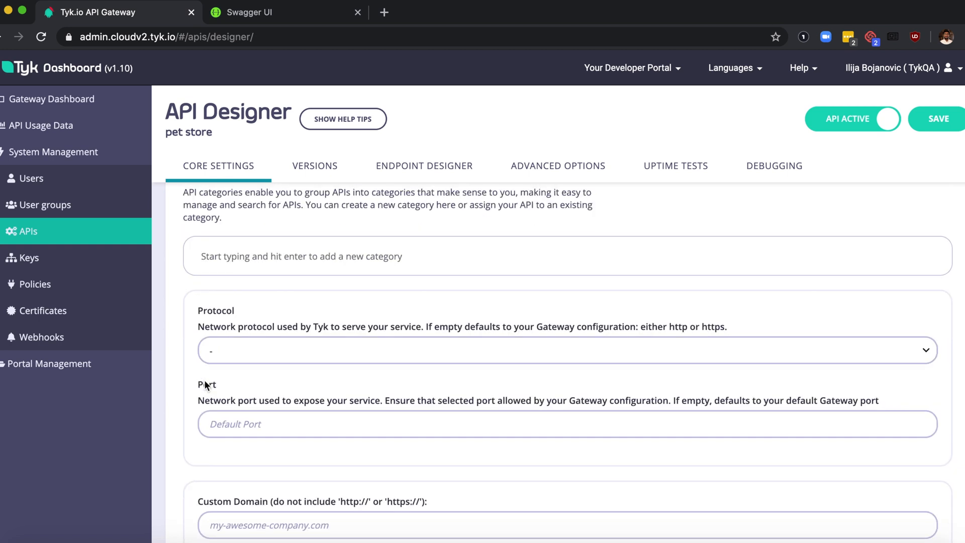
scroll(down, 3)
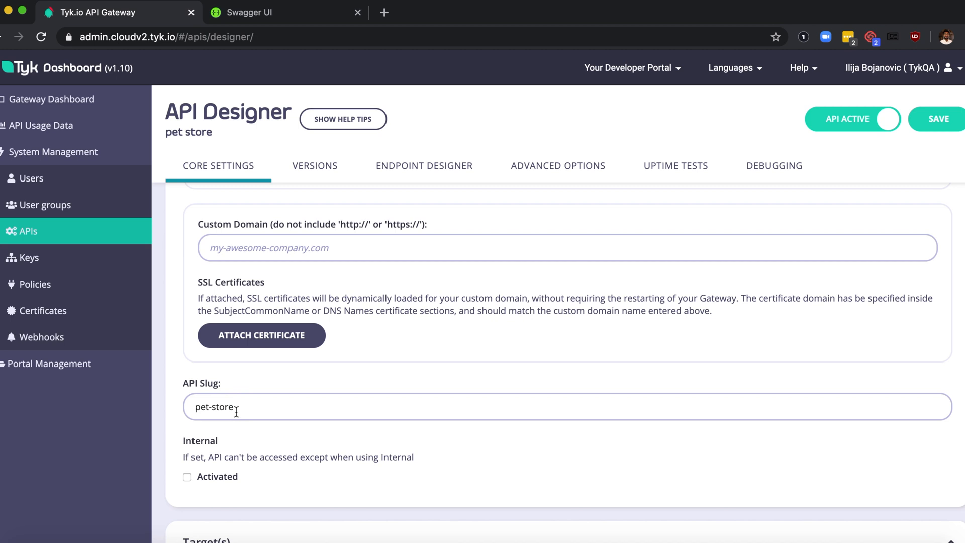
mouse_move(320, 208)
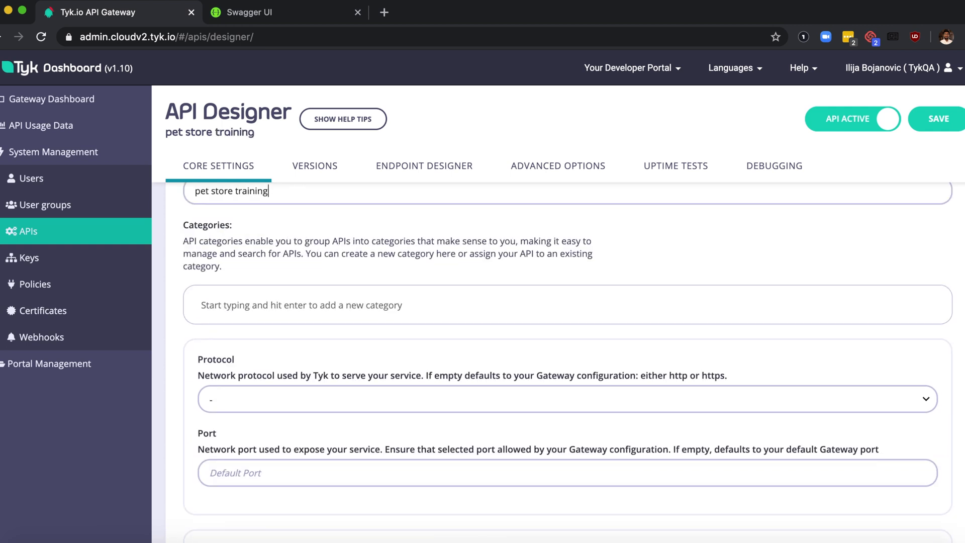
scroll(down, 3)
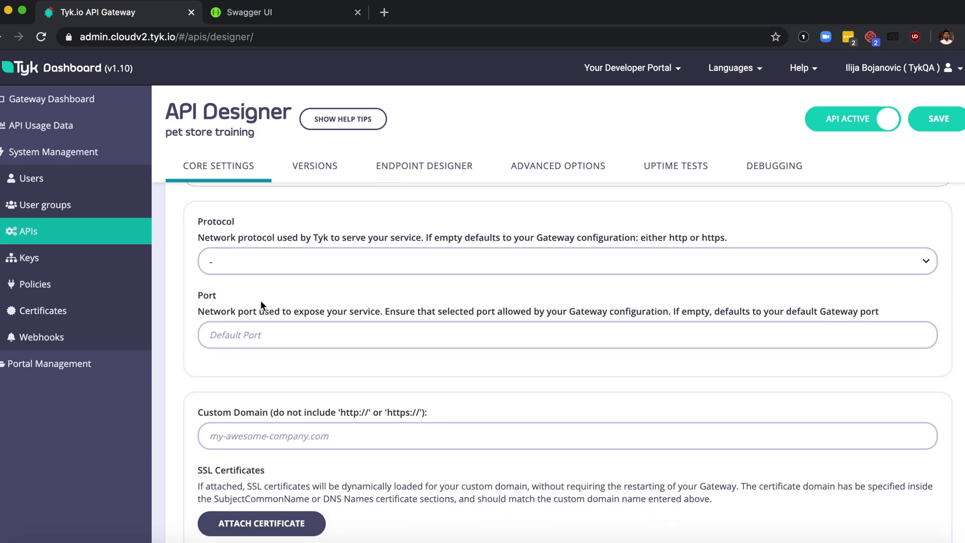
scroll(down, 3)
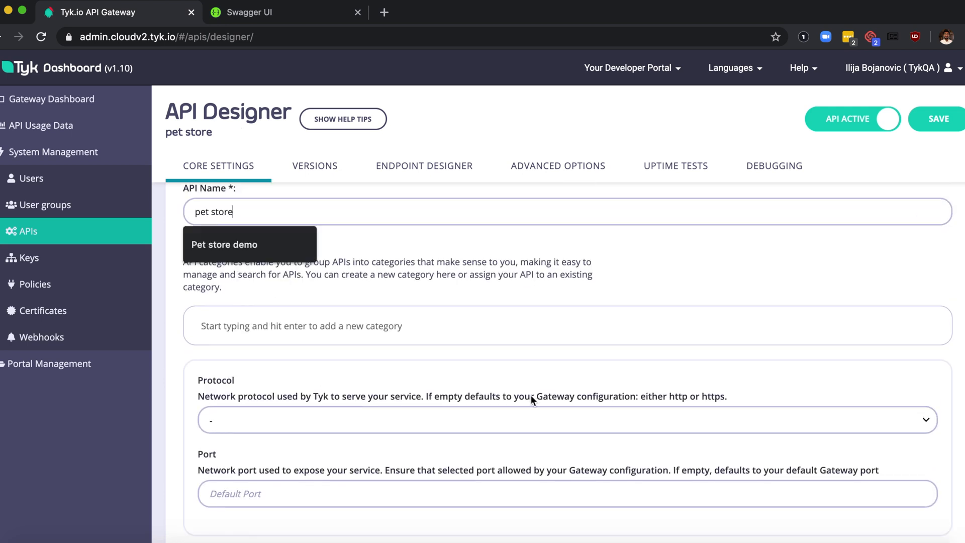
scroll(down, 3)
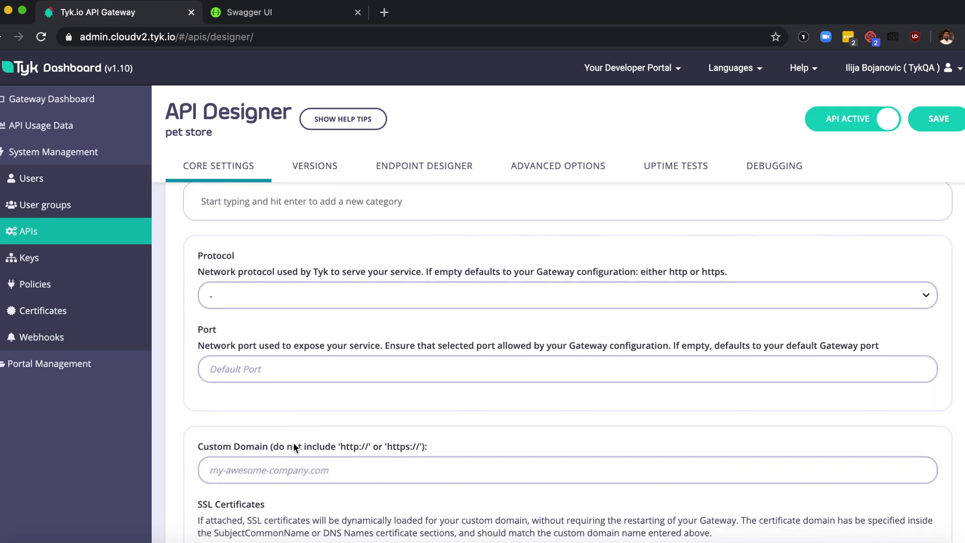
scroll(down, 3)
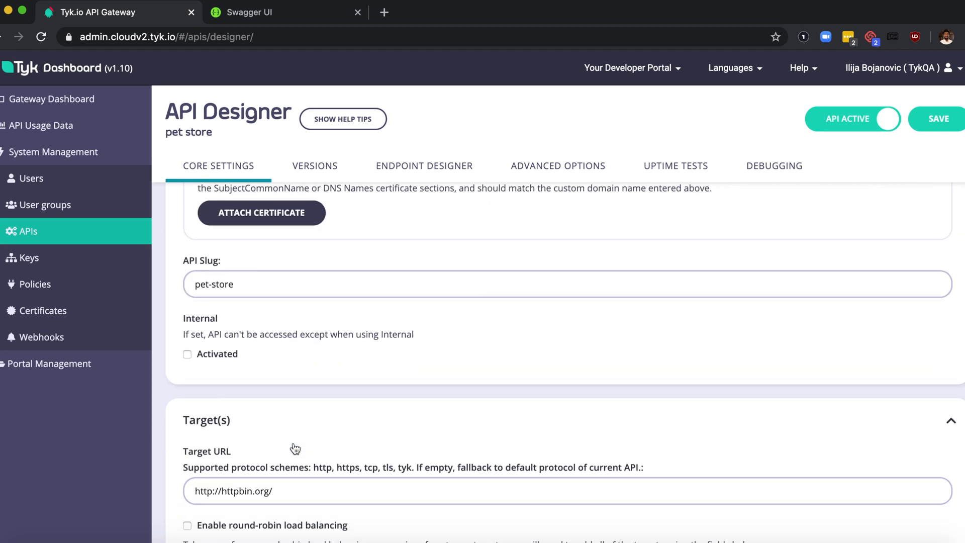
scroll(down, 3)
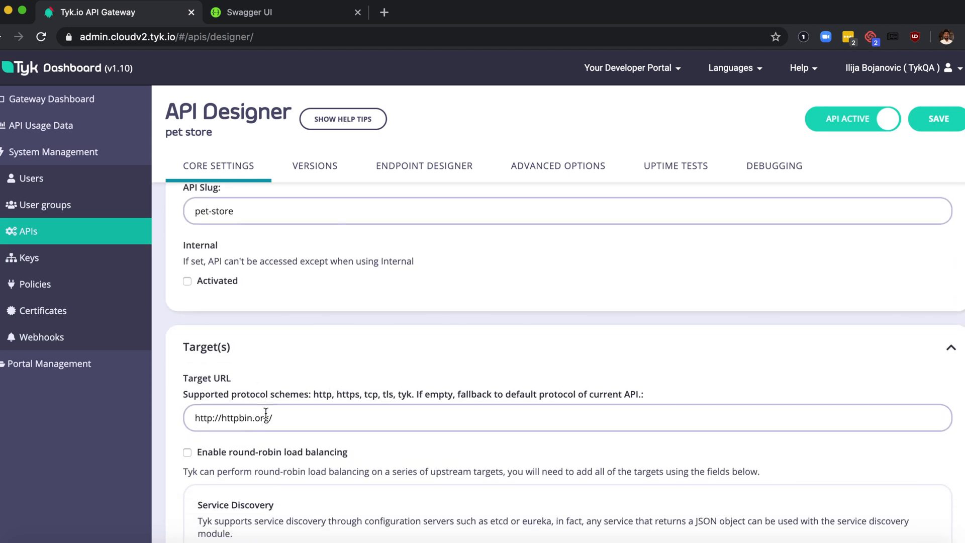
scroll(down, 3)
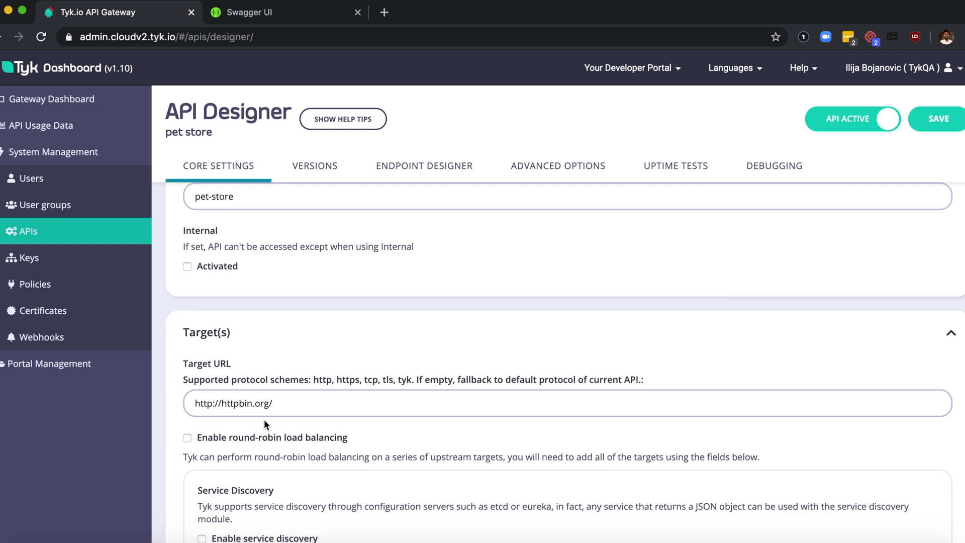
mouse_move(280, 26)
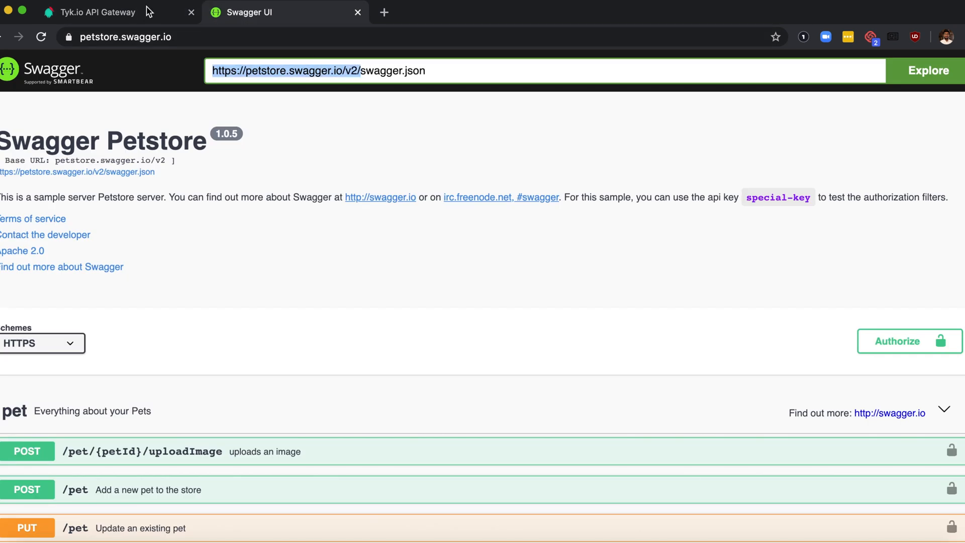
click(96, 12)
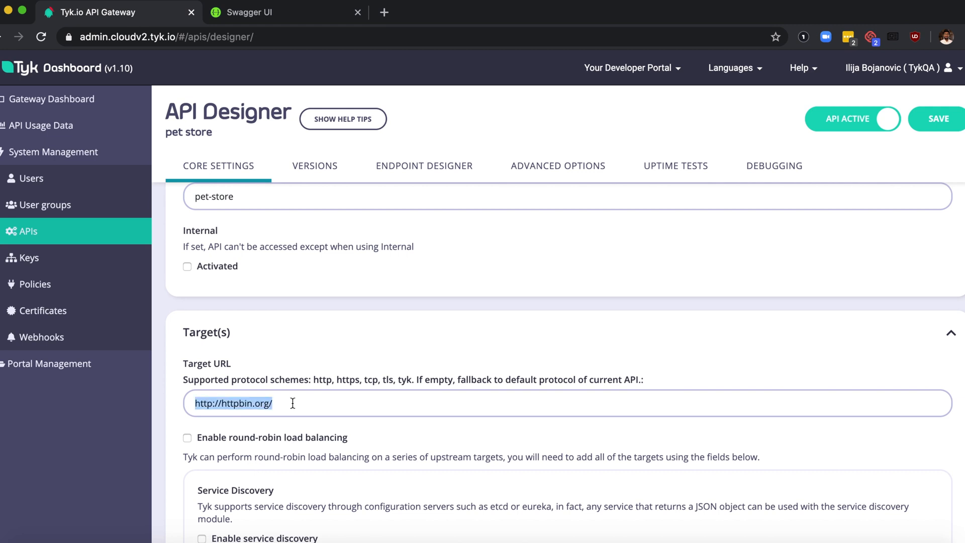
text(https://petstore.swagger.io/v2/)
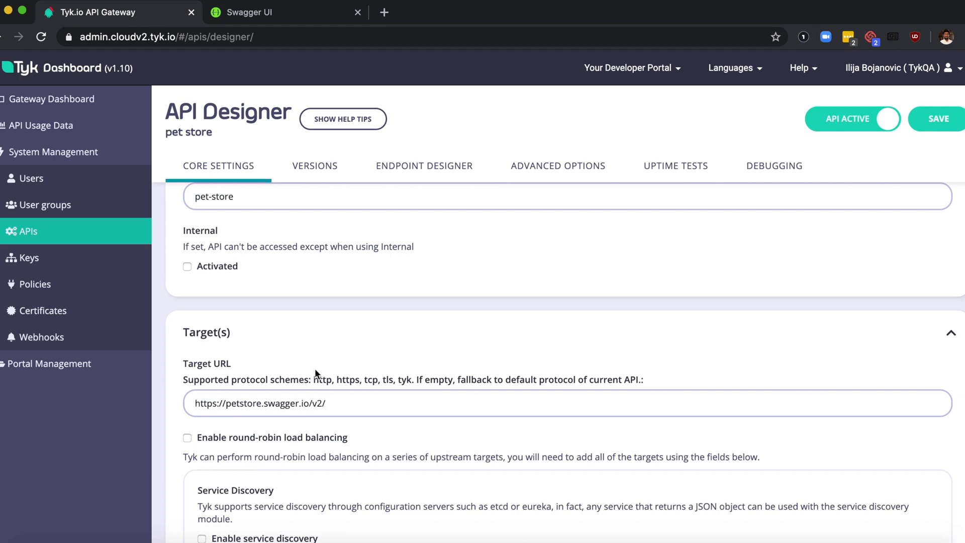
scroll(down, 3)
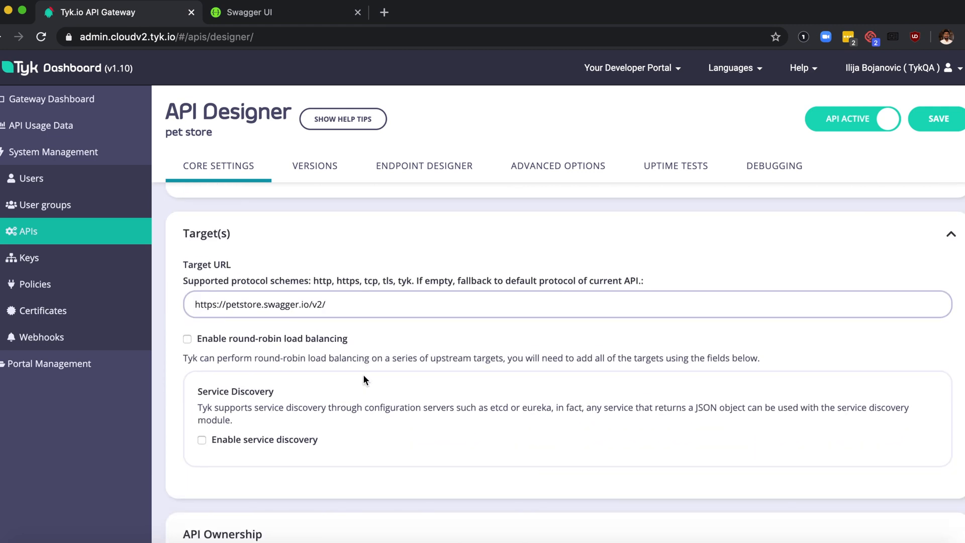
scroll(down, 3)
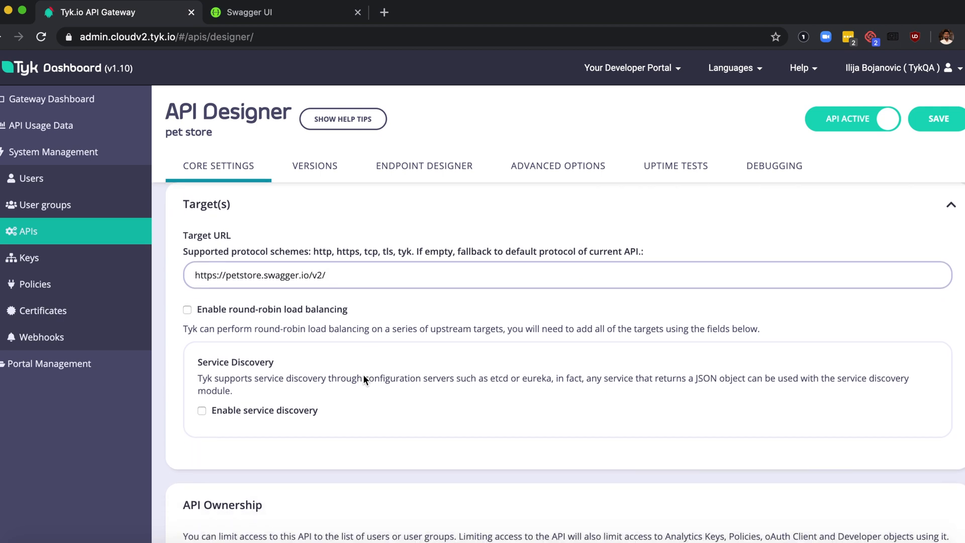
scroll(down, 3)
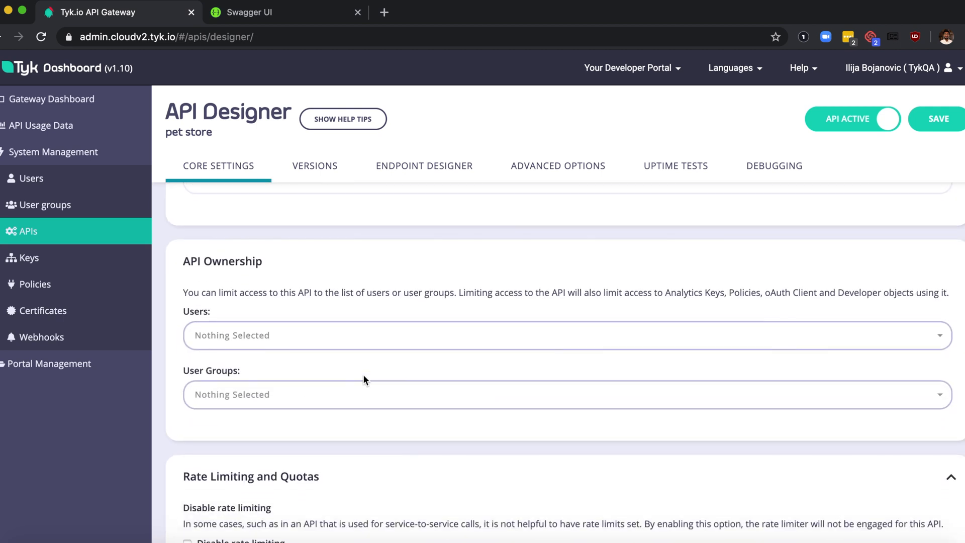
scroll(down, 3)
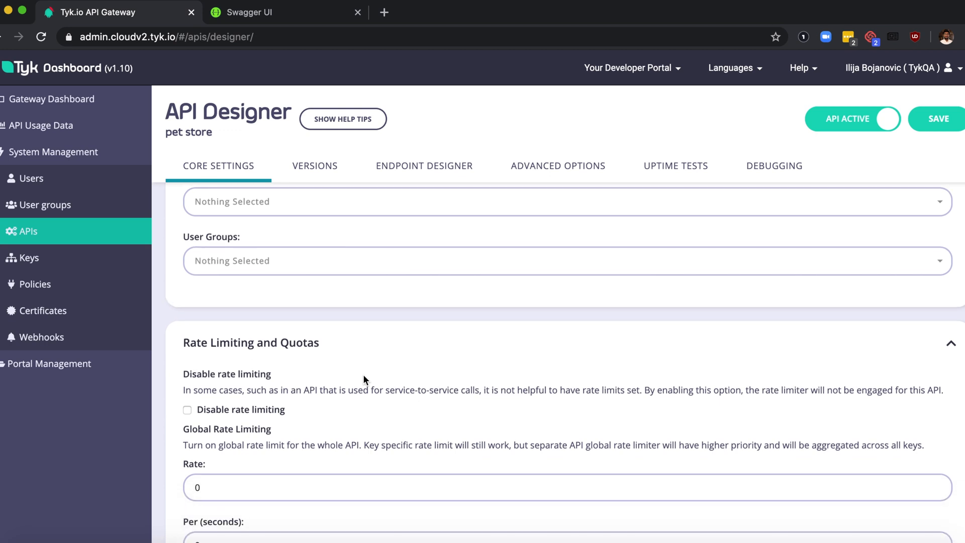
scroll(down, 3)
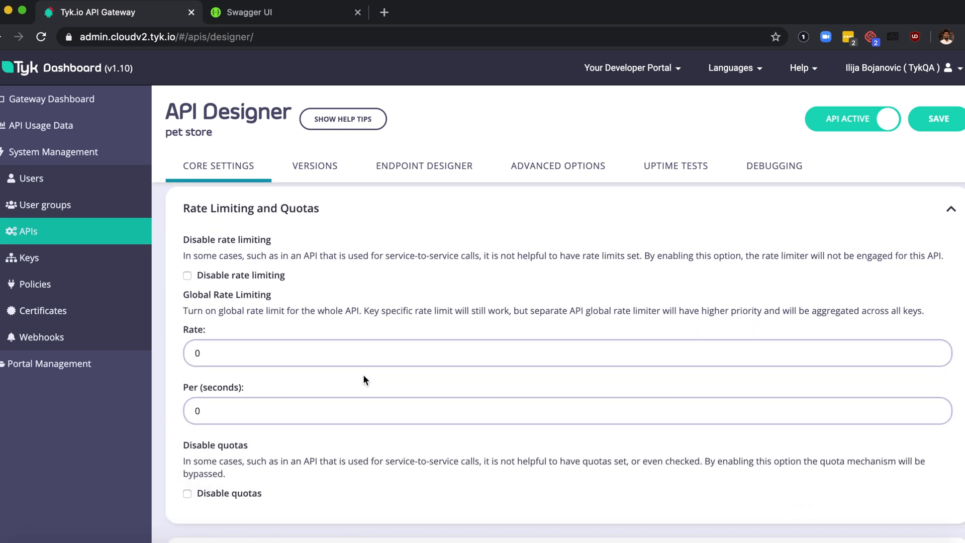
scroll(down, 3)
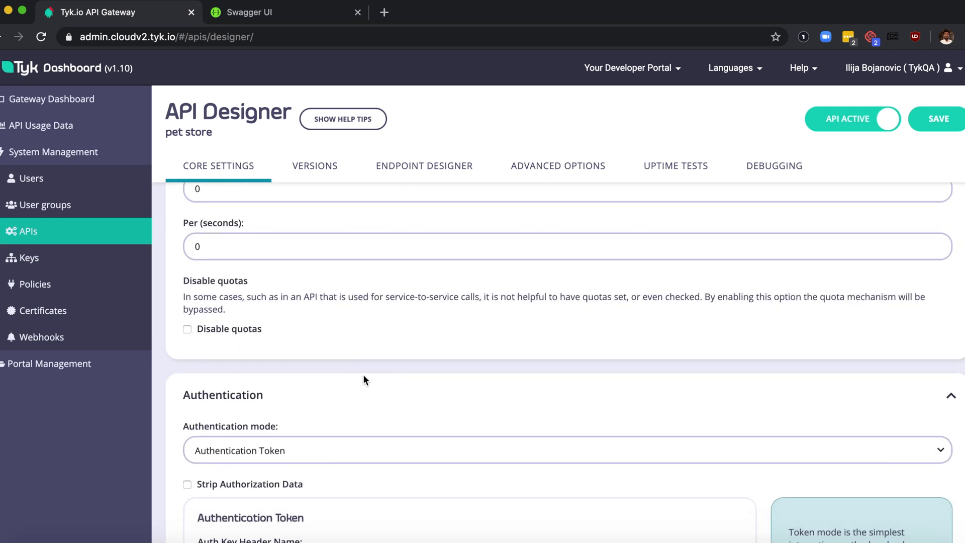
scroll(down, 3)
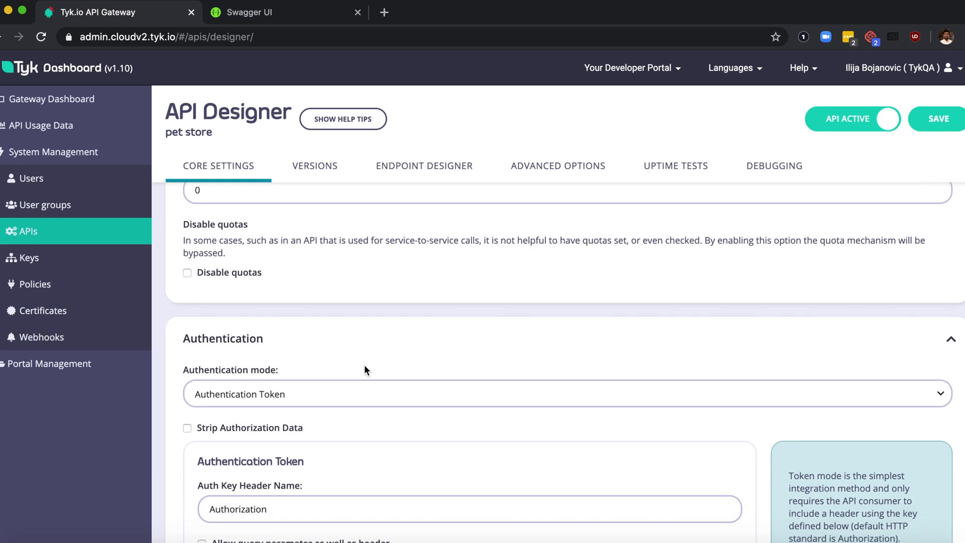
scroll(down, 3)
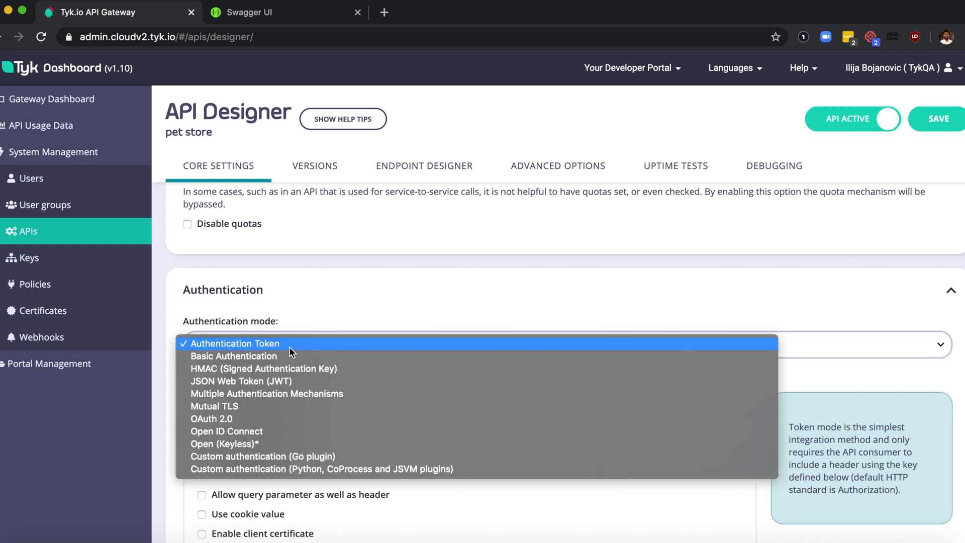
mouse_move(239, 446)
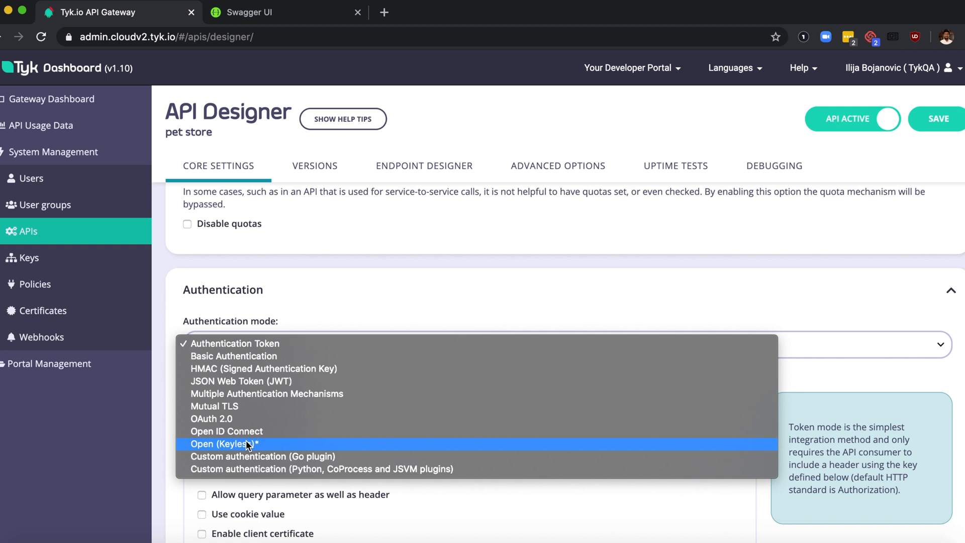
mouse_move(230, 447)
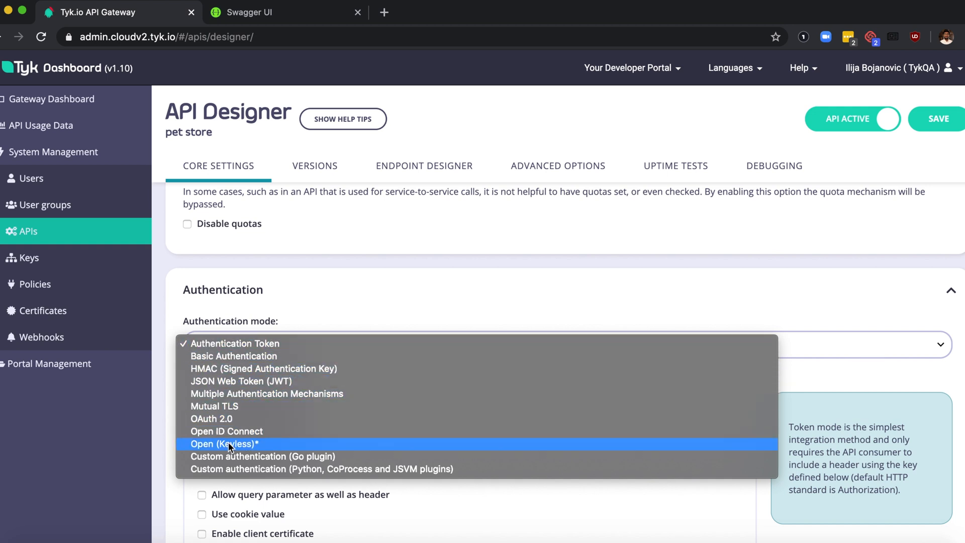
Set Authentication mode to Open (Keyless) and save the pet store API.
click(224, 444)
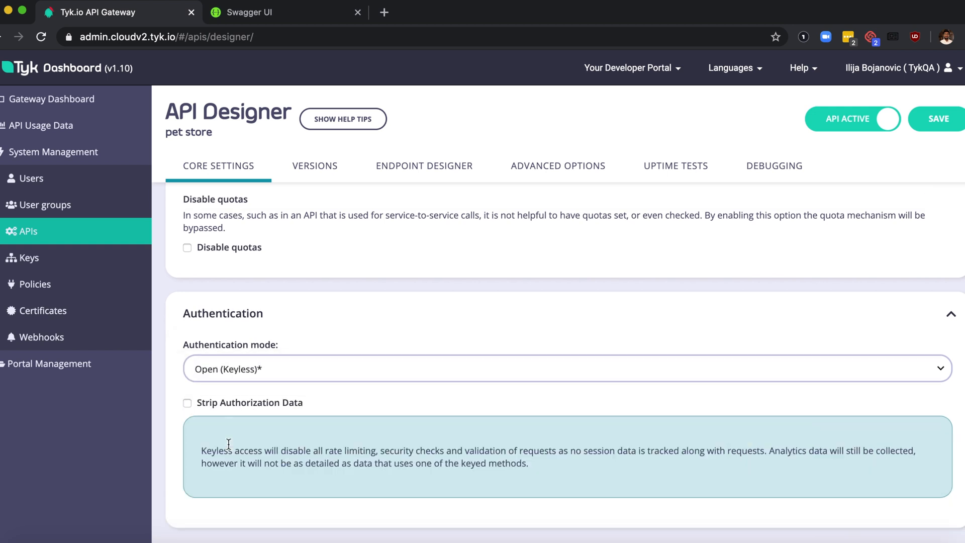
mouse_move(569, 466)
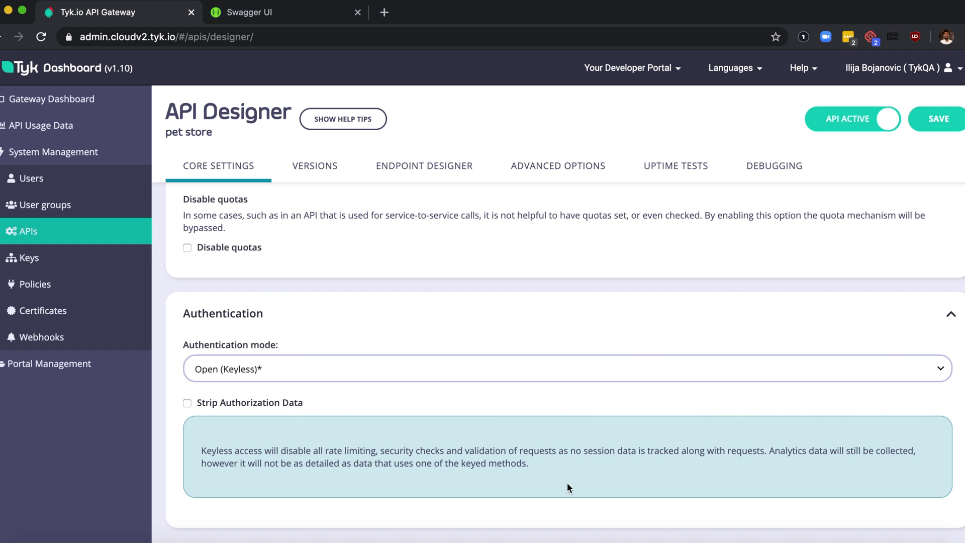
mouse_move(410, 385)
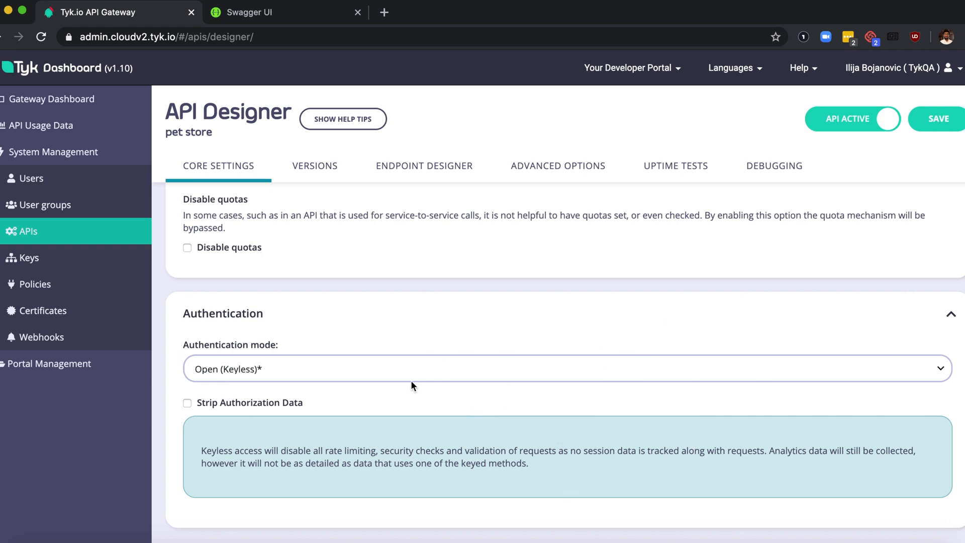
mouse_move(546, 364)
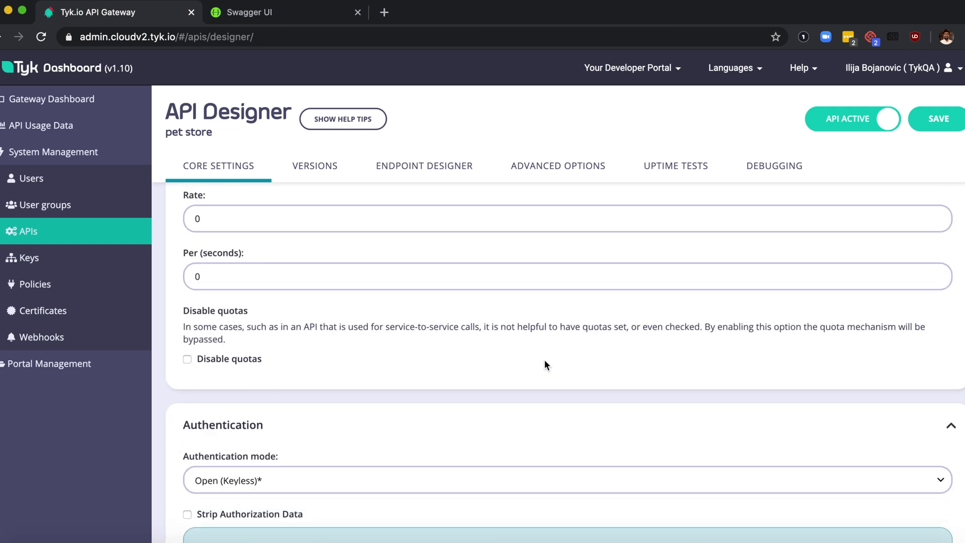
scroll(down, 3)
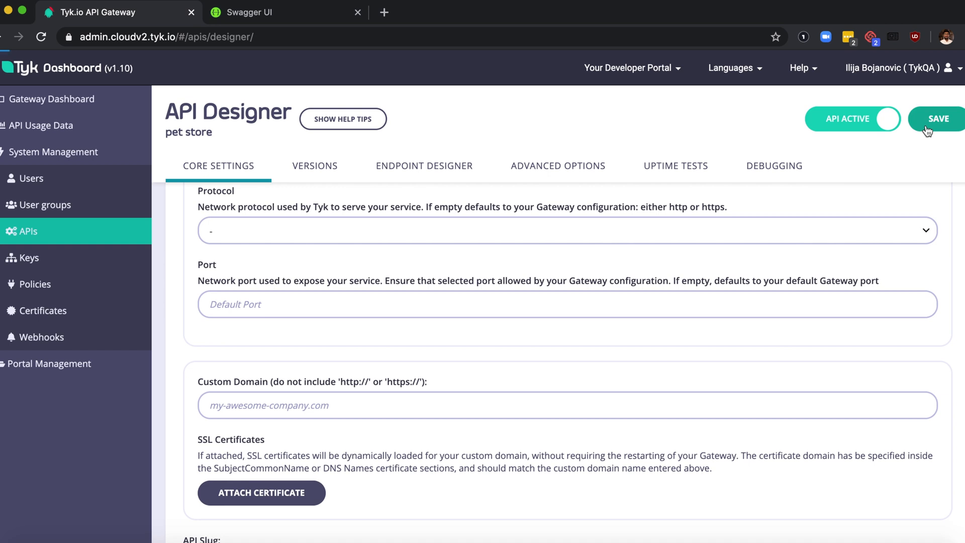
click(946, 119)
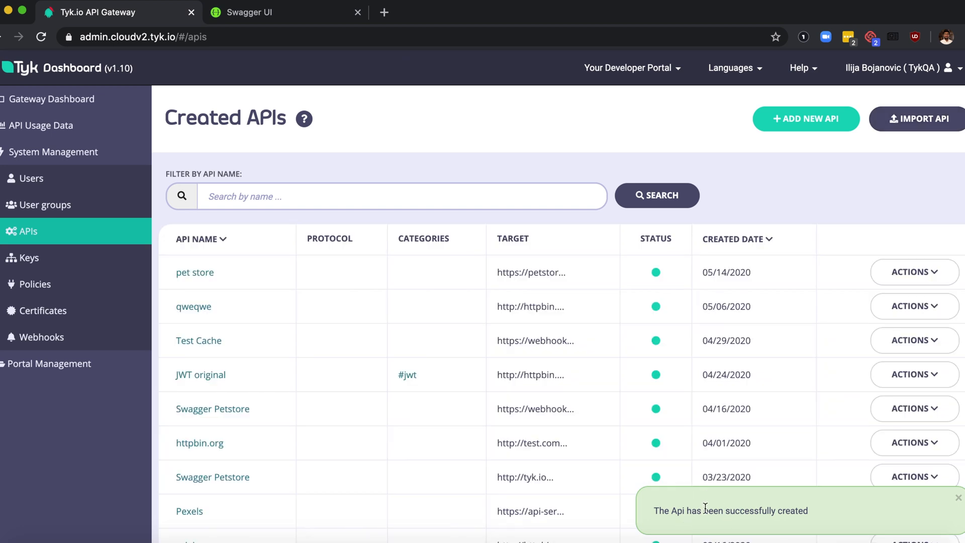
mouse_move(793, 514)
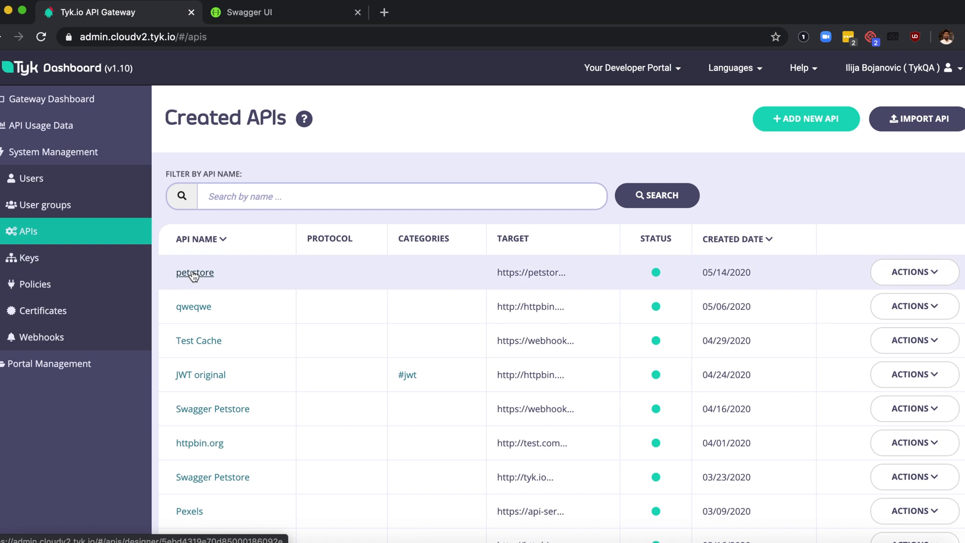
Open the pet store API definition and copy its gateway API URL.
click(195, 273)
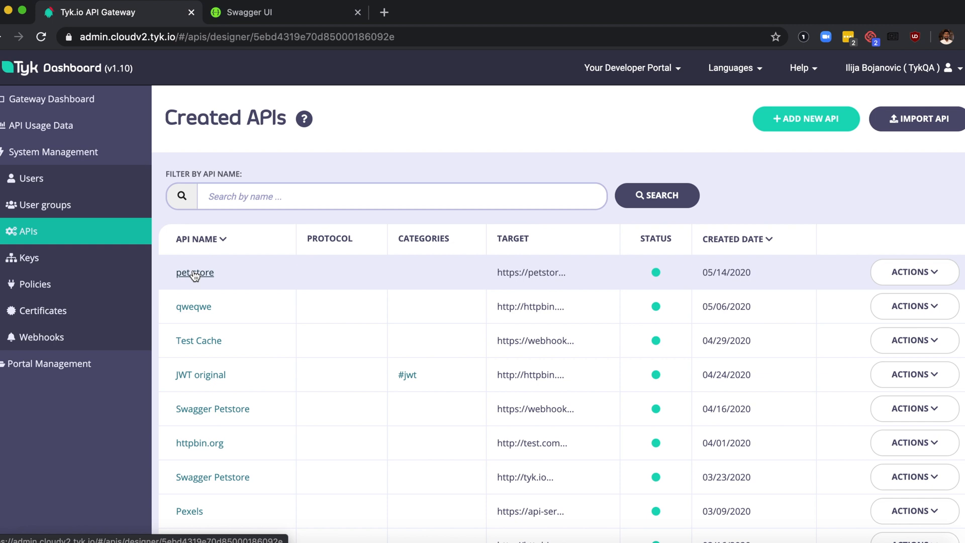
mouse_move(193, 276)
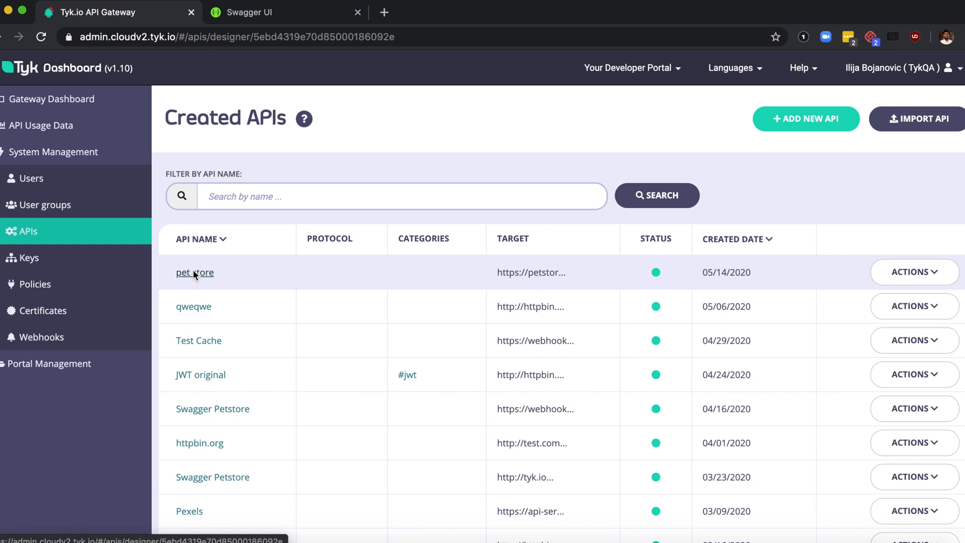
click(194, 272)
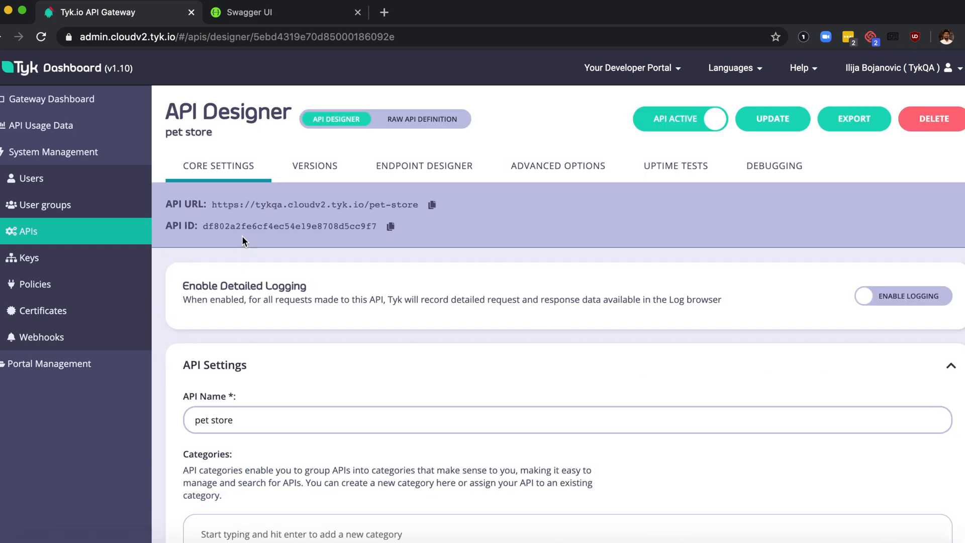
mouse_move(406, 205)
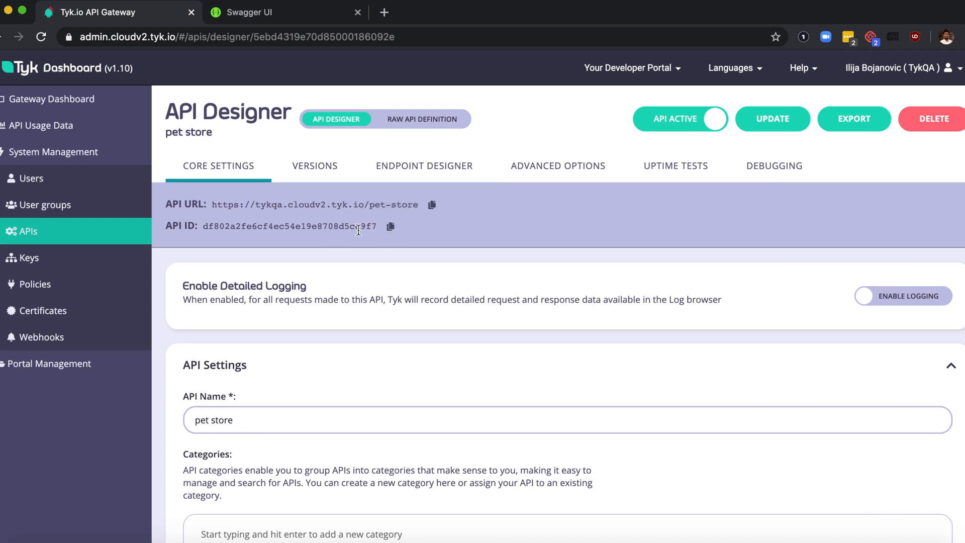
click(432, 205)
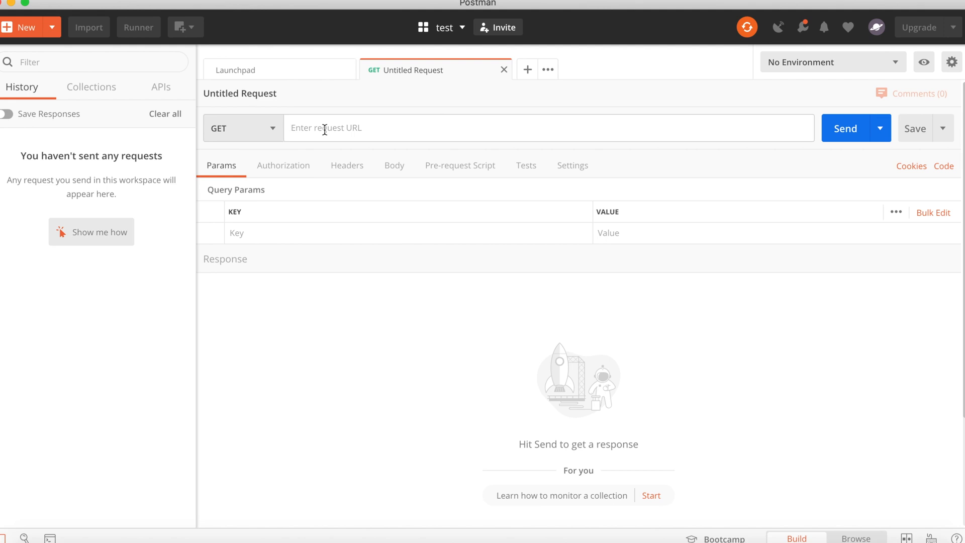
text(https://tykqa.cloudv2.tyk.io/pet-store)
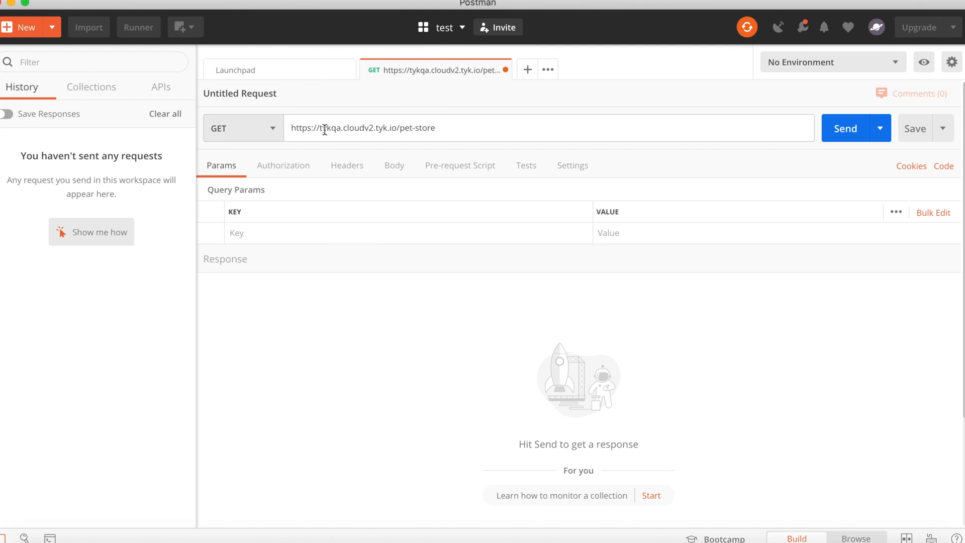
click(848, 128)
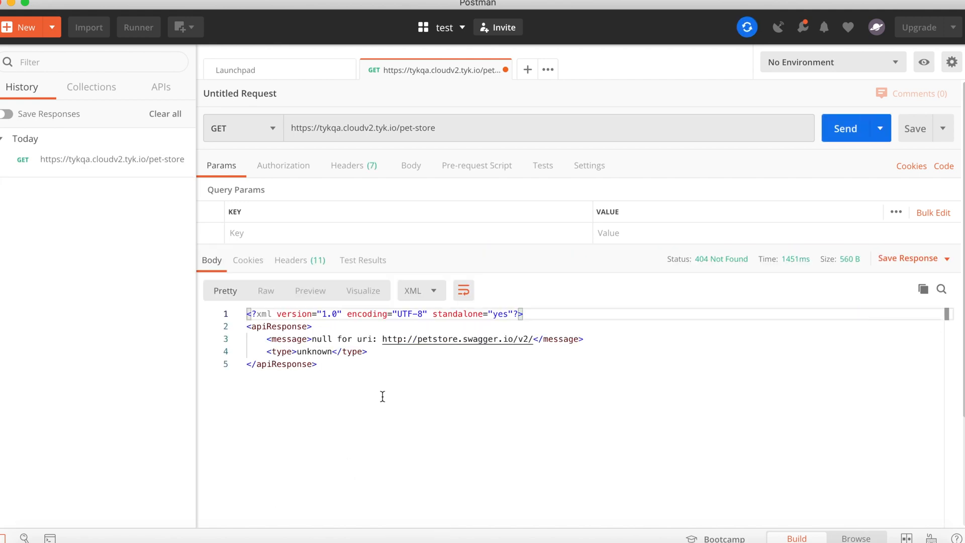
mouse_move(406, 389)
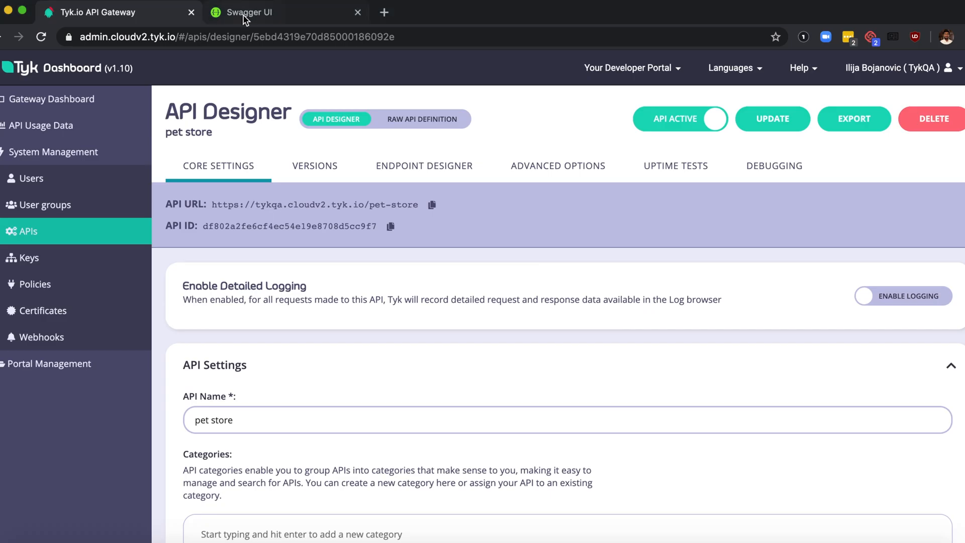
Scroll the Swagger Petstore docs to the pet endpoints, including GET /pet/{petId}.
click(262, 12)
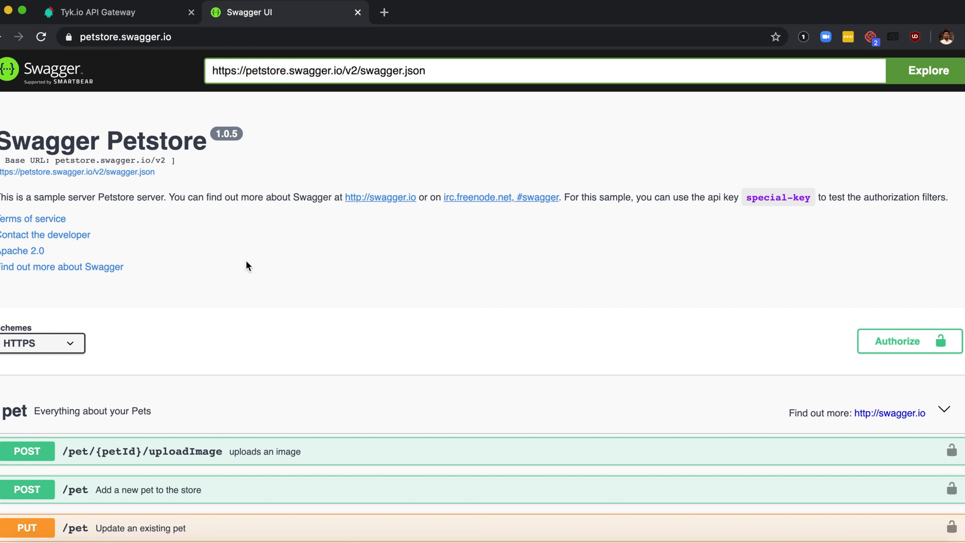
scroll(down, 3)
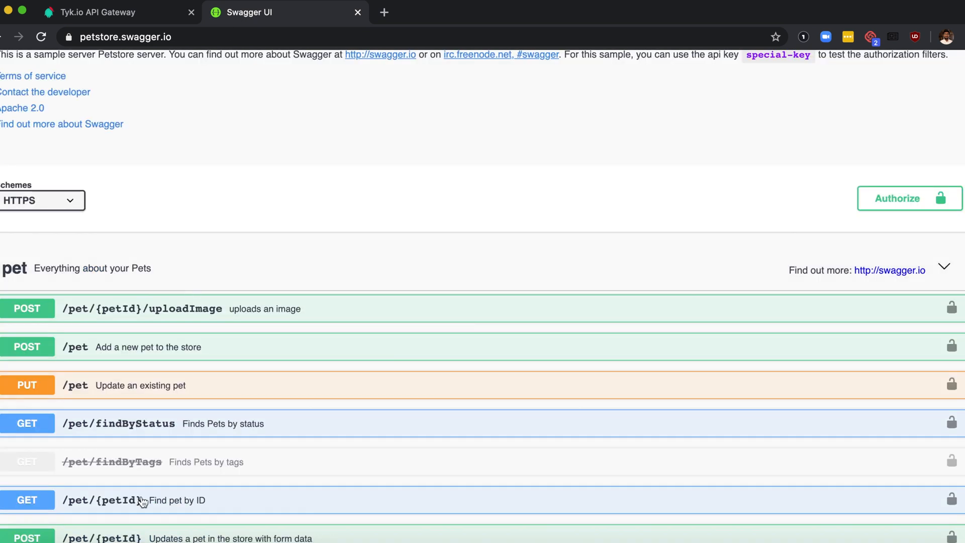
mouse_move(136, 437)
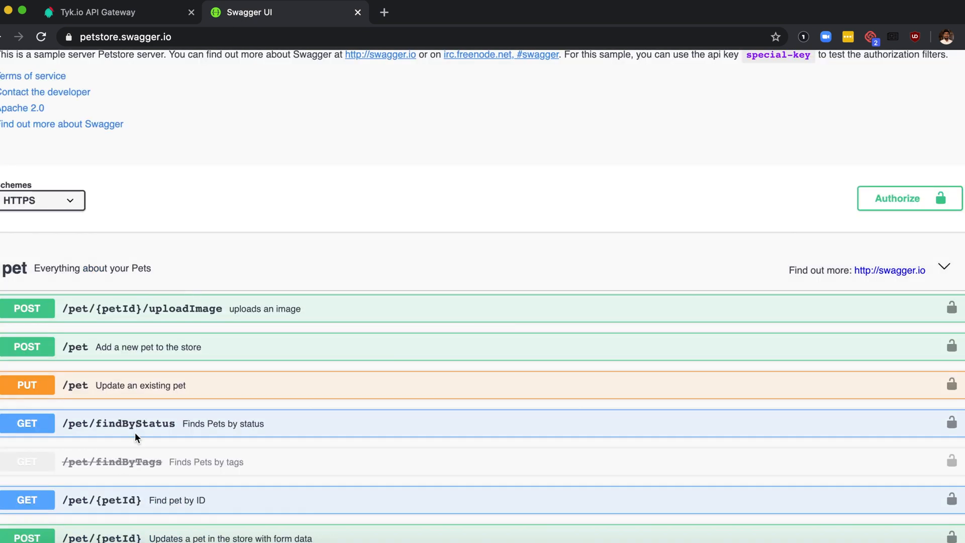
scroll(down, 3)
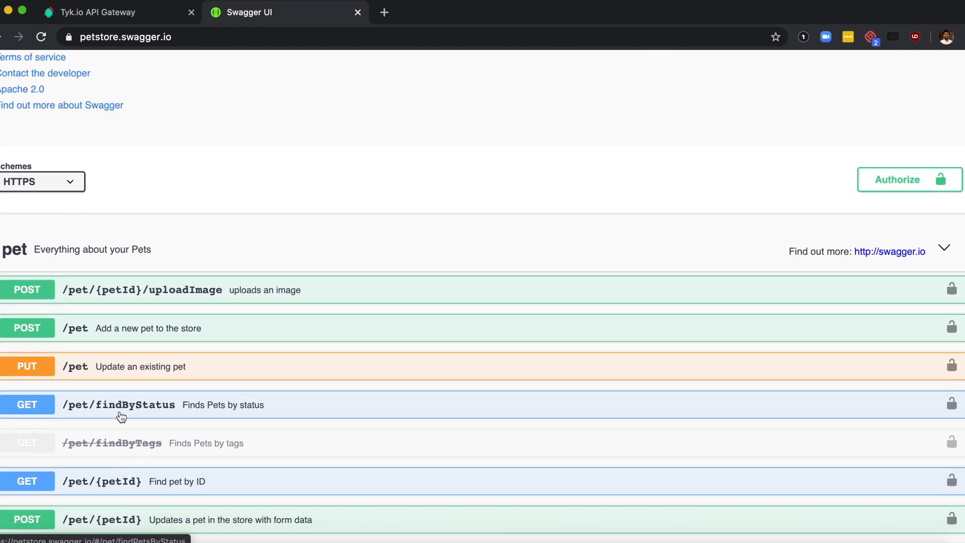
click(101, 481)
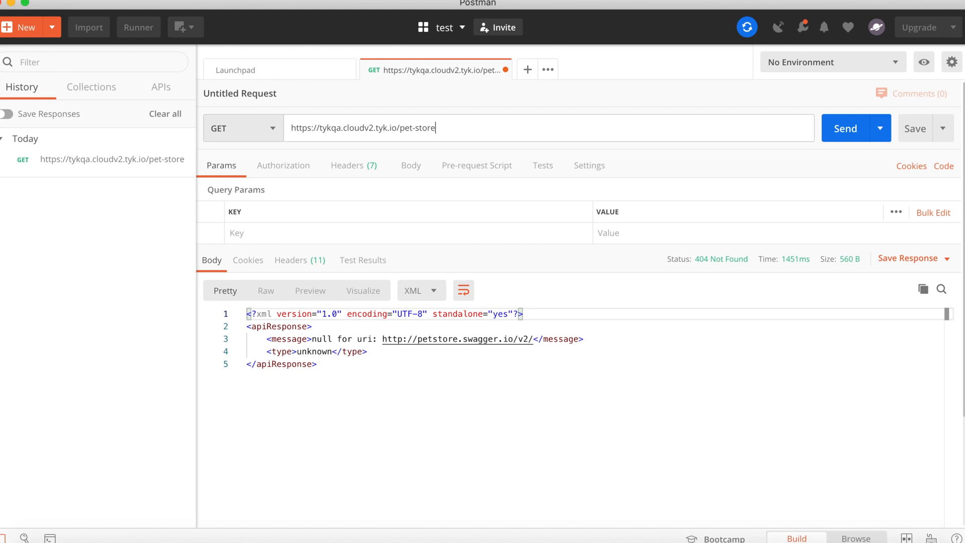
Append /pet/4 to the gateway URL and send, getting 200 OK with pet 4's JSON.
text(/pet)
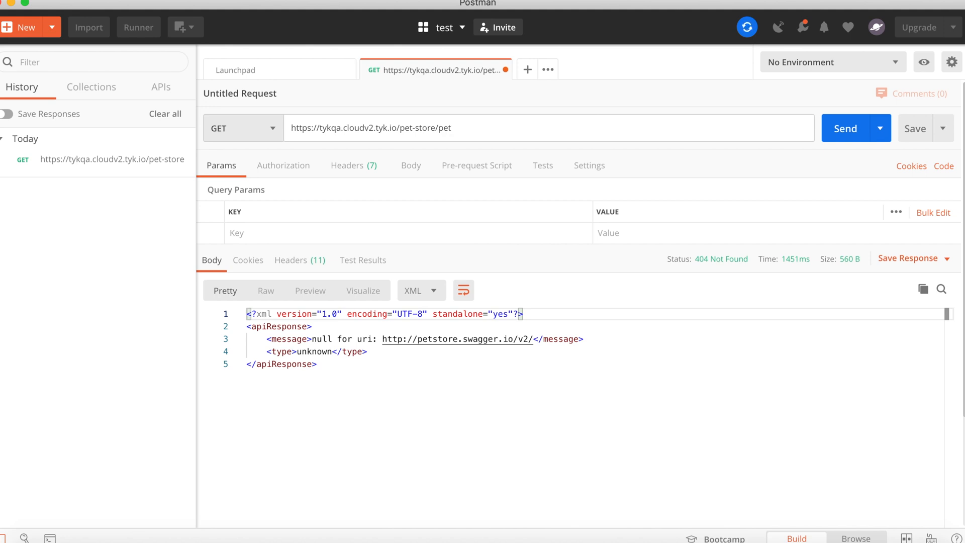
text(/)
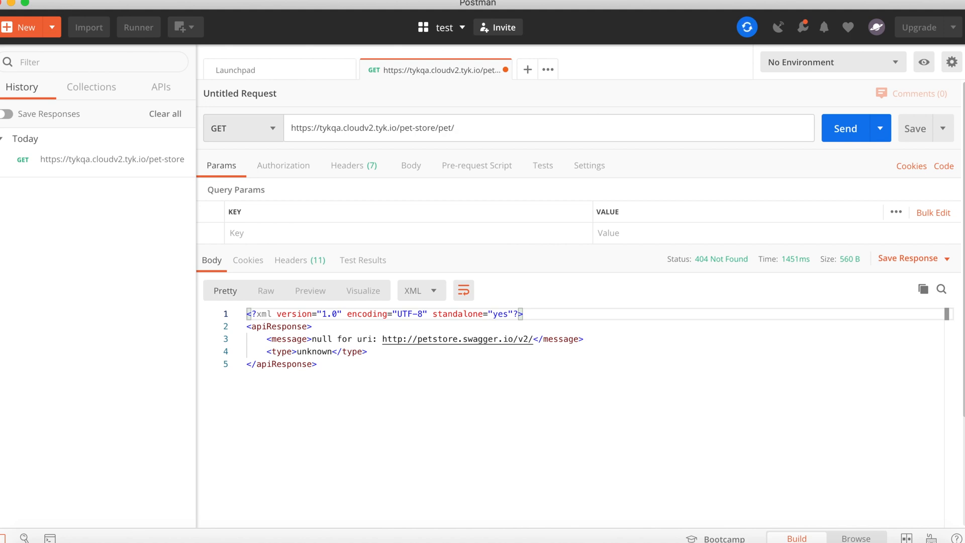
text(4)
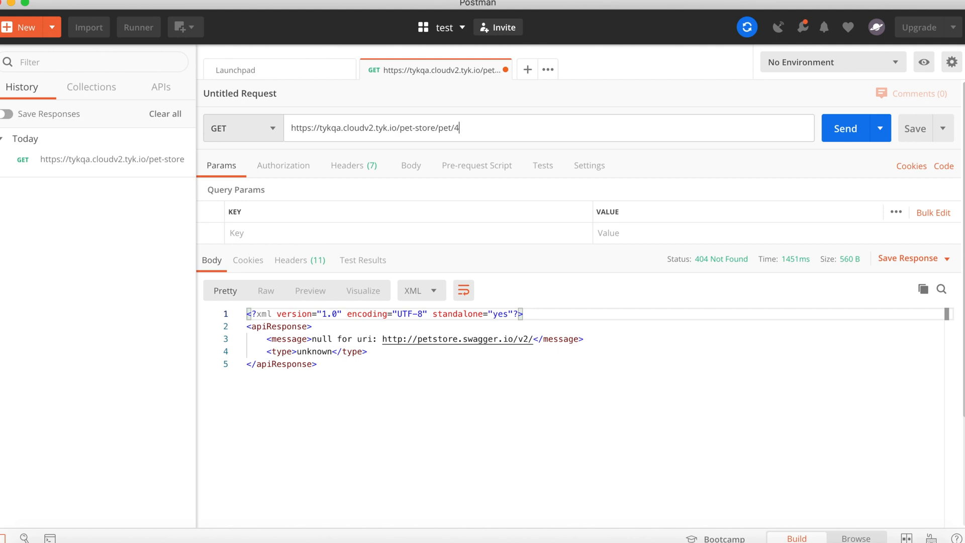
mouse_move(840, 133)
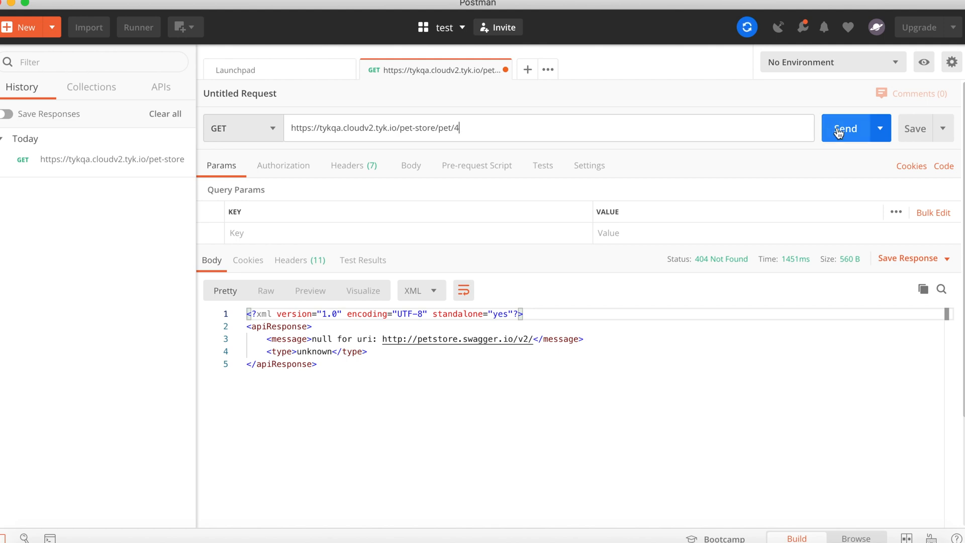
mouse_move(858, 135)
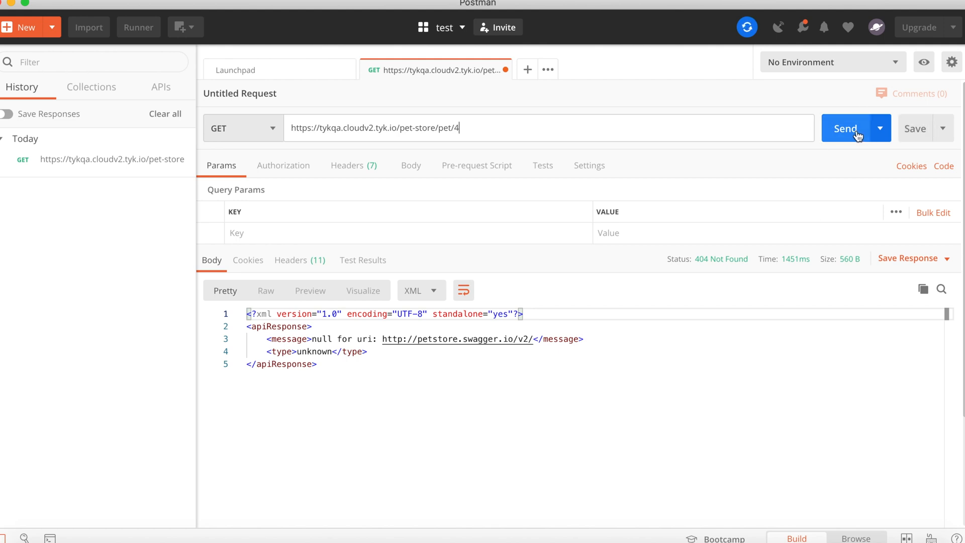
click(851, 129)
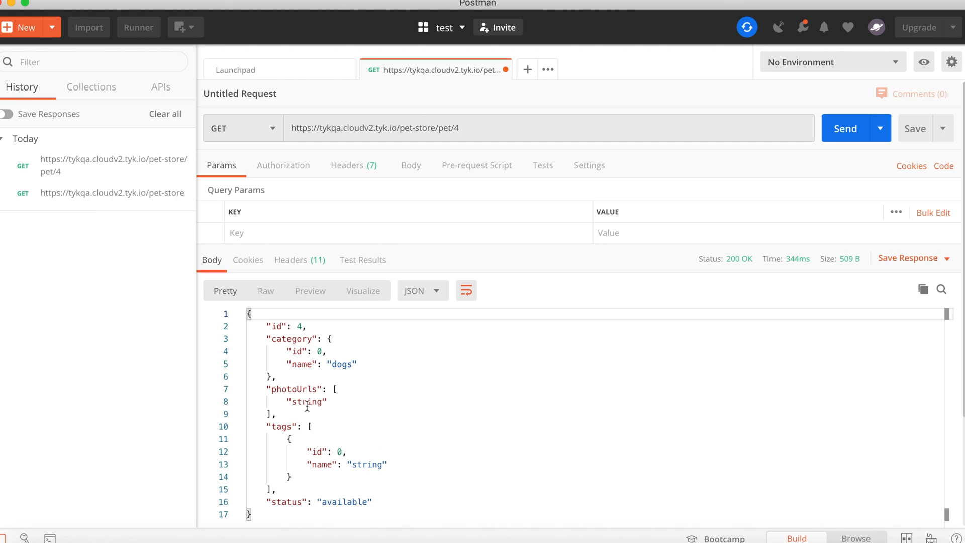
mouse_move(348, 353)
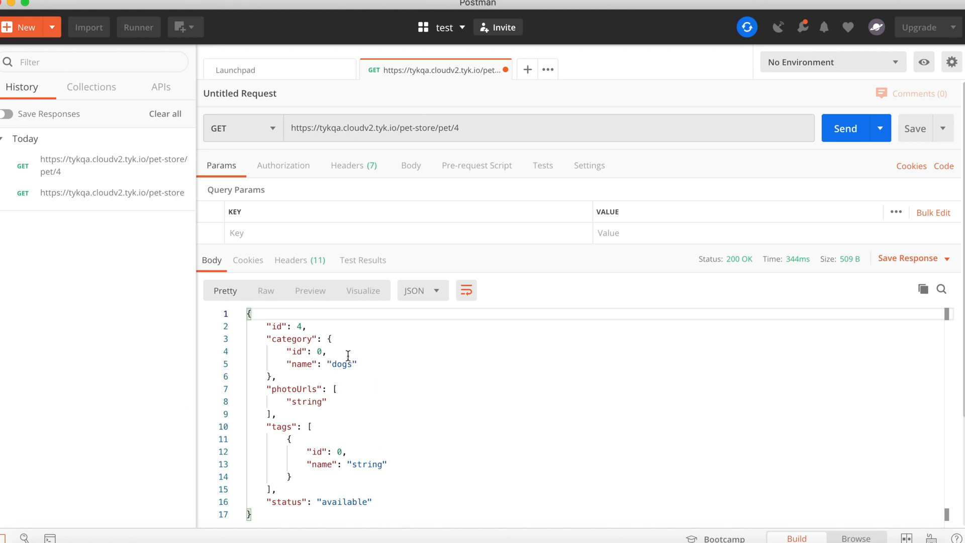
mouse_move(411, 466)
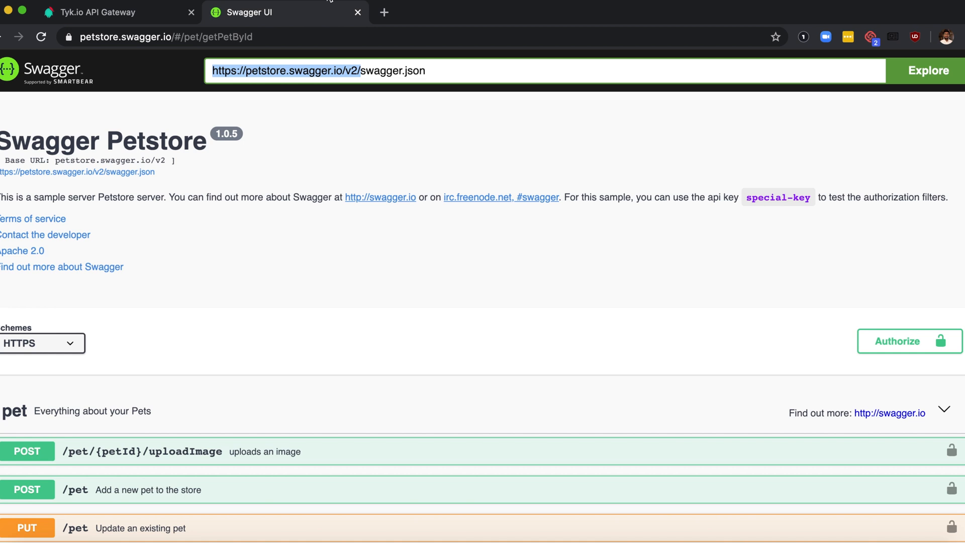
click(386, 12)
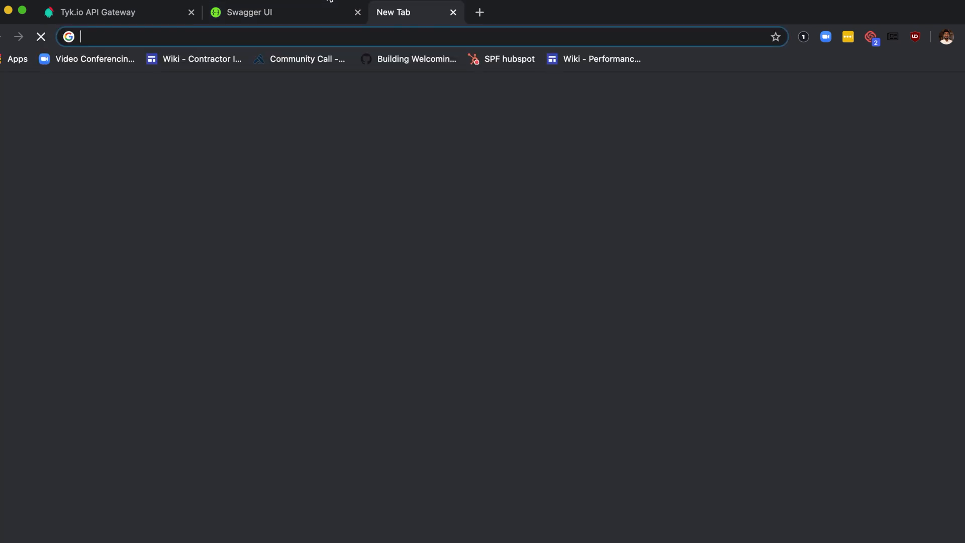
text(https://petstore.swagger.io/v2/)
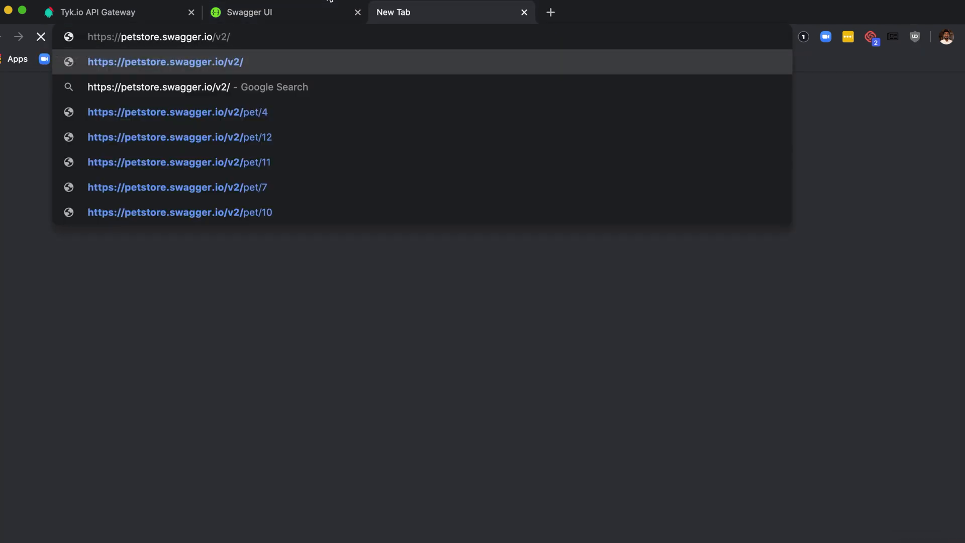
click(178, 112)
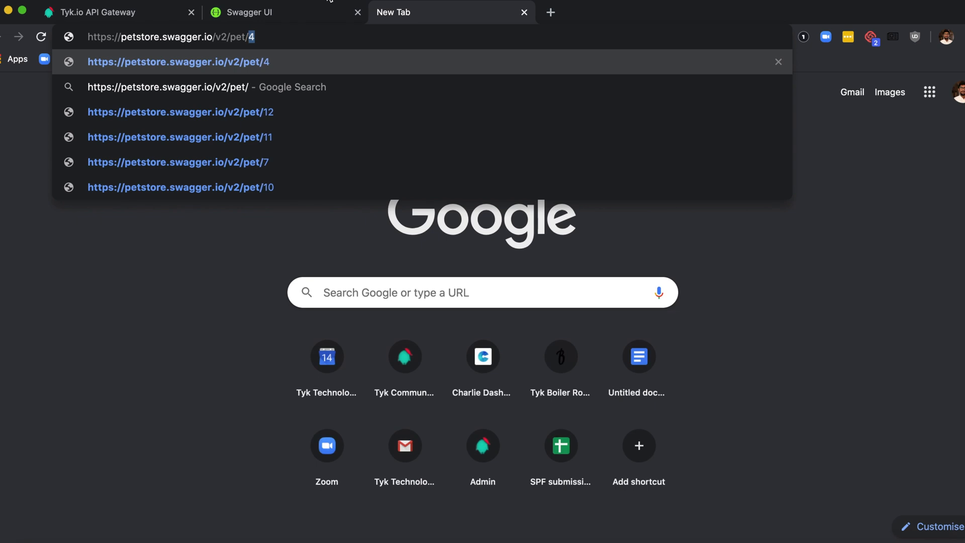
text(4)
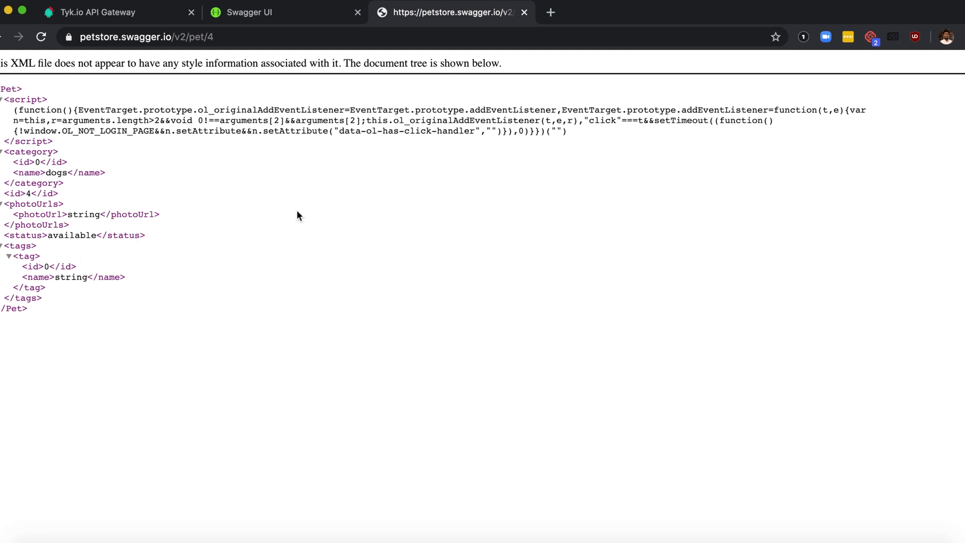
mouse_move(225, 206)
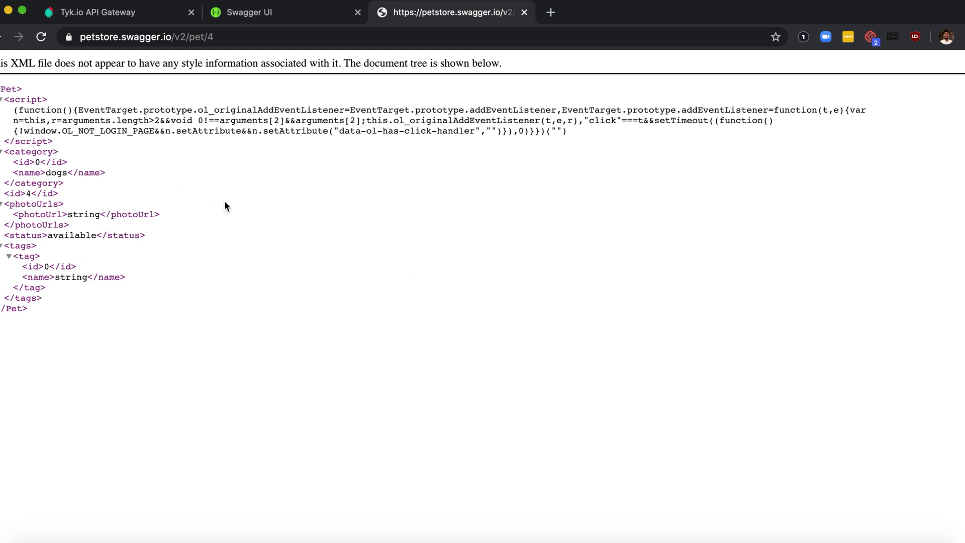
mouse_move(190, 258)
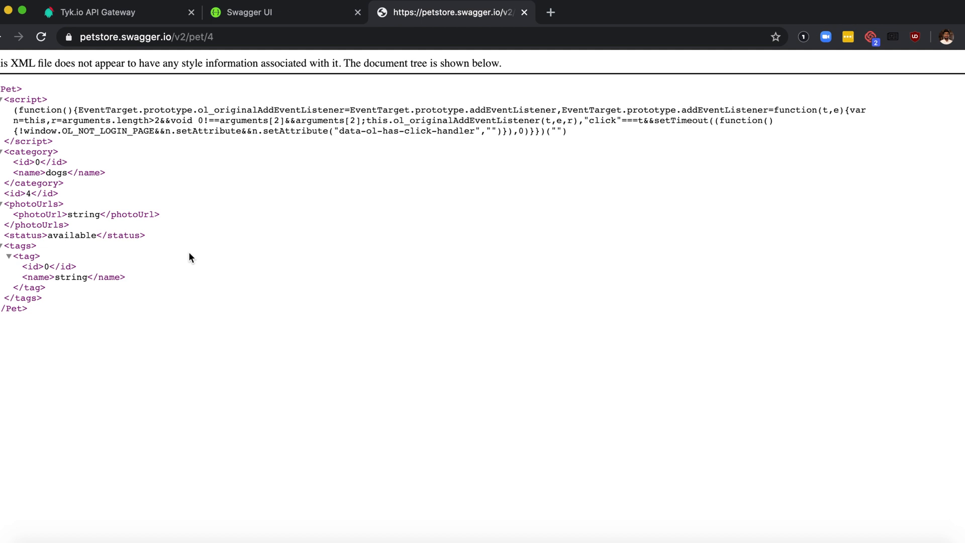
click(115, 13)
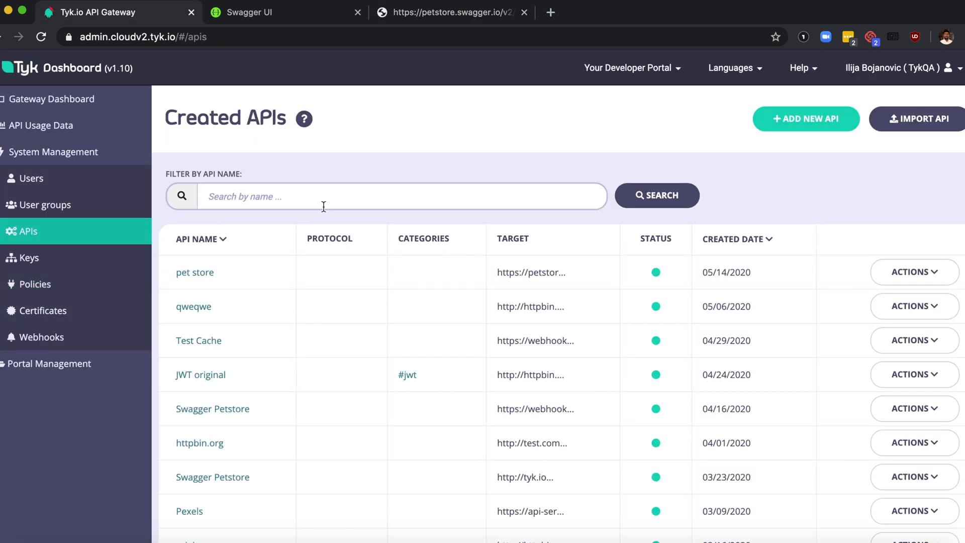
mouse_move(437, 392)
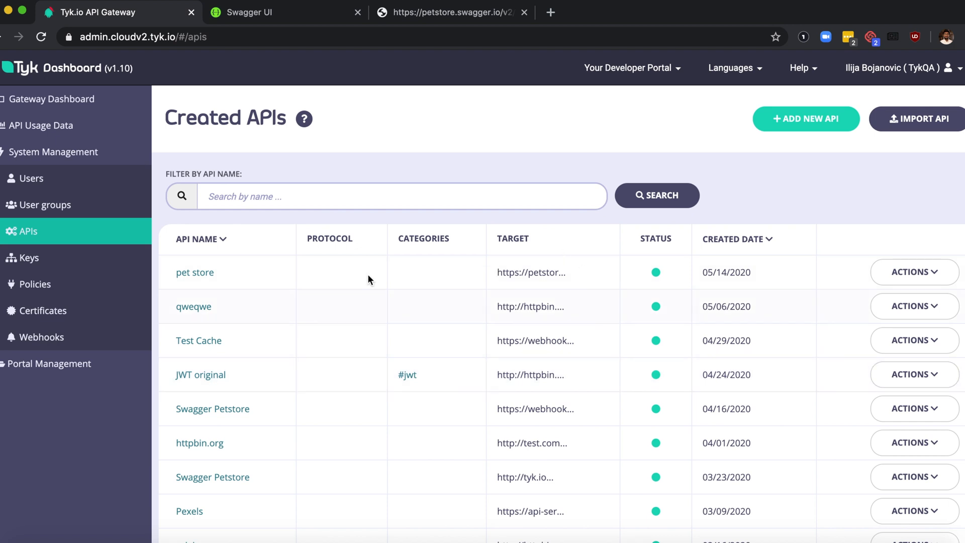
mouse_move(519, 300)
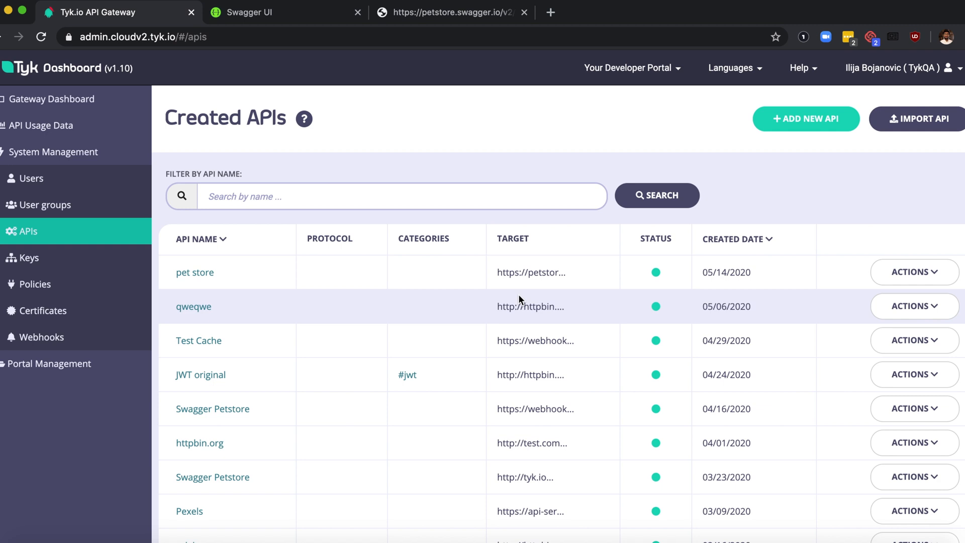
mouse_move(563, 154)
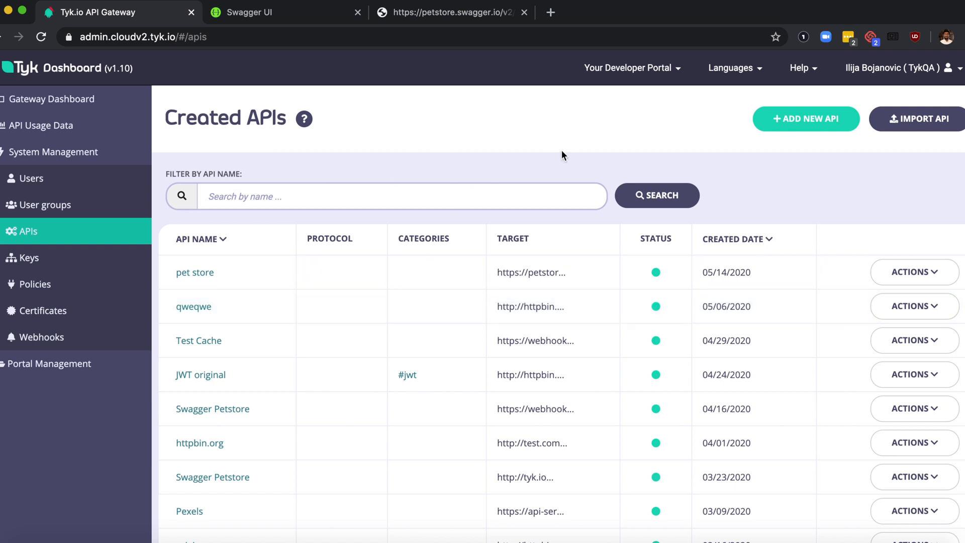